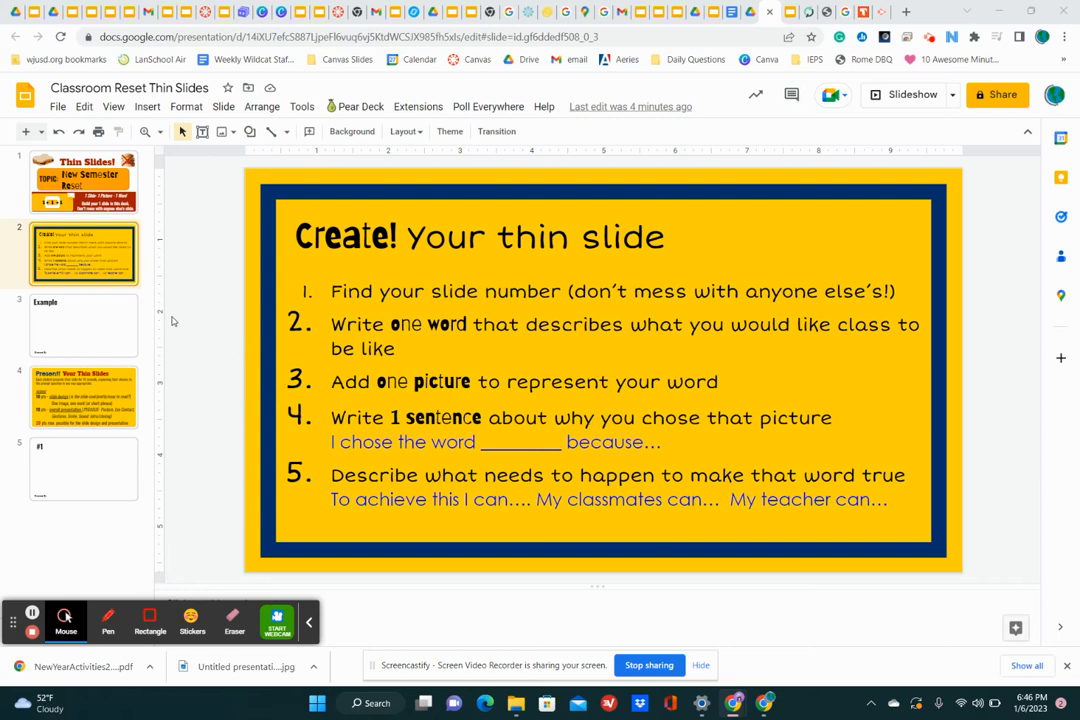
Fill in the Created By line on the Example slide with the name 'Jenn'
{"action": "left_click", "coordinate": [84, 180]}
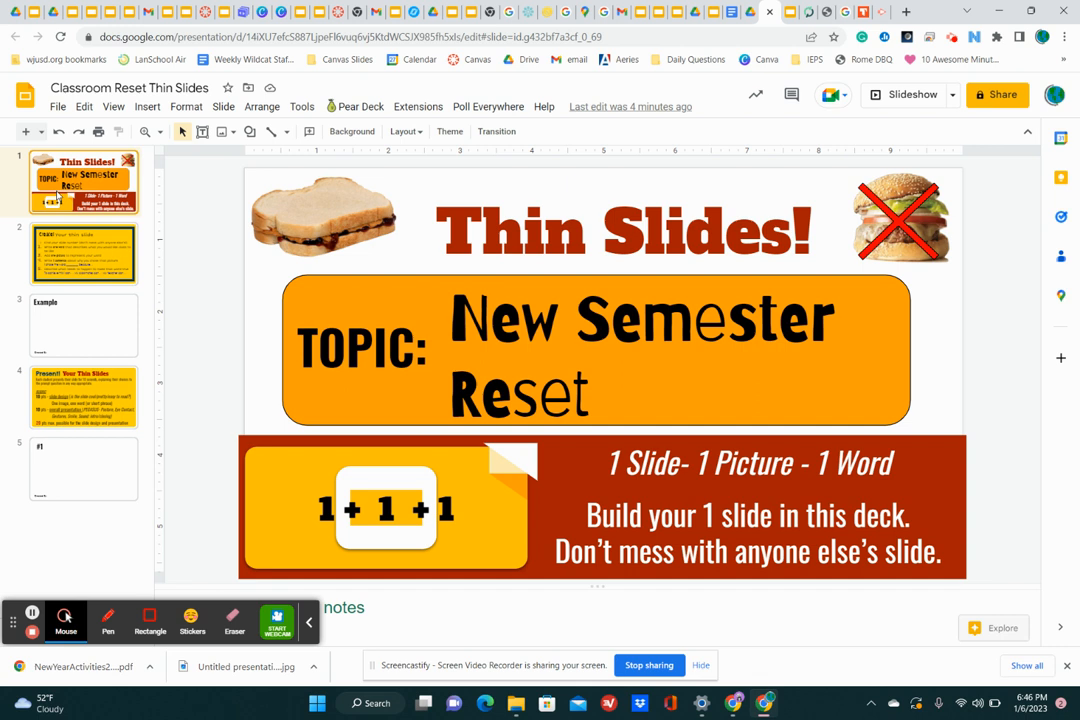
{"action": "left_click", "coordinate": [84, 252]}
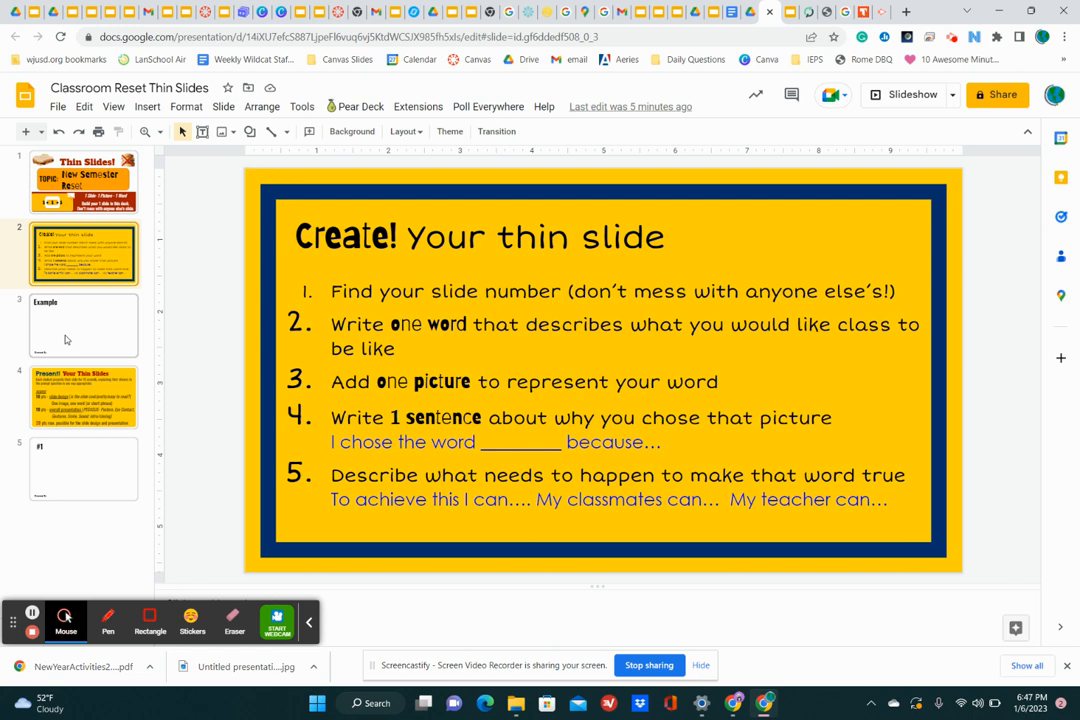
{"action": "left_click", "coordinate": [84, 324]}
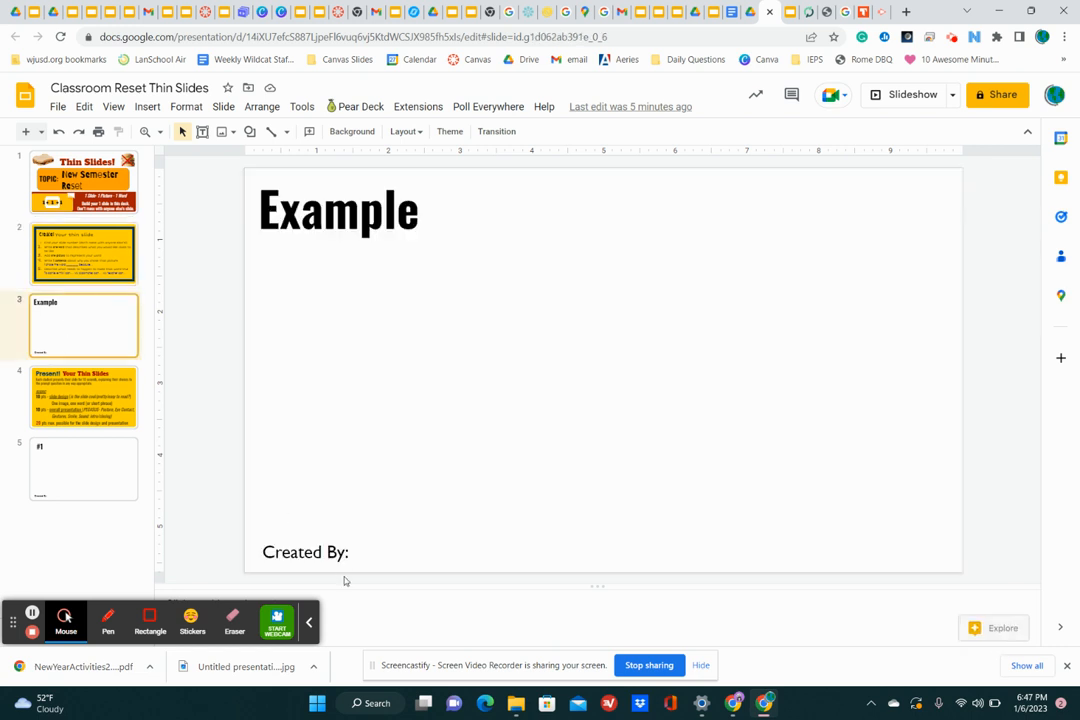
{"action": "left_click", "coordinate": [304, 552]}
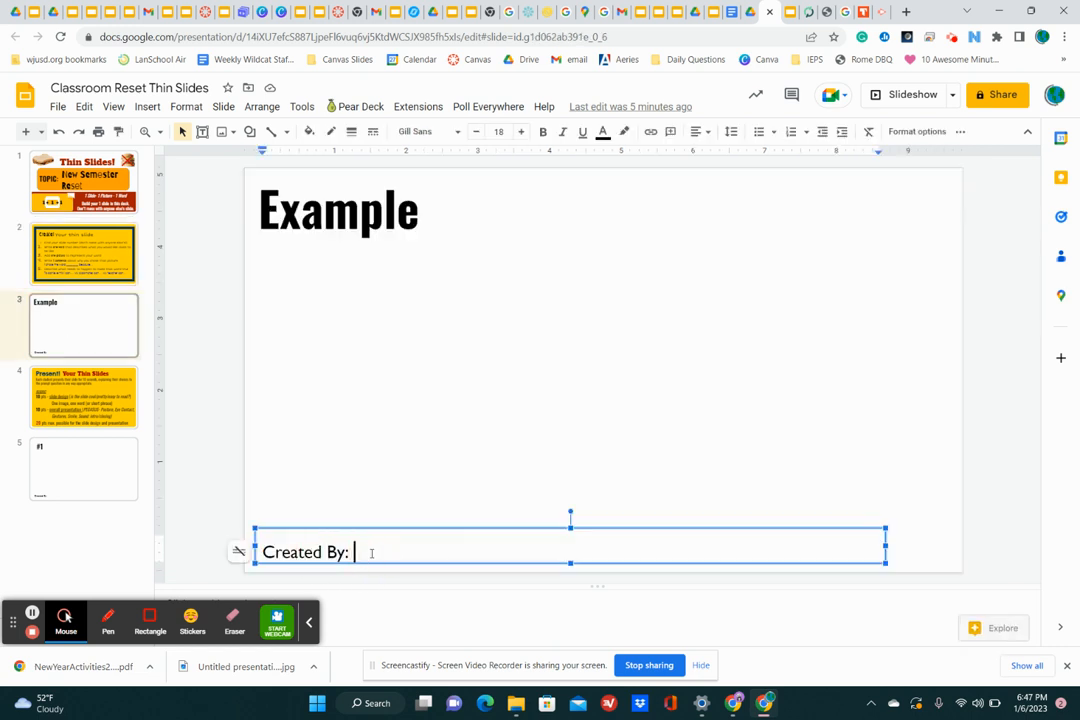
{"action": "type", "text": "Jenna Myers"}
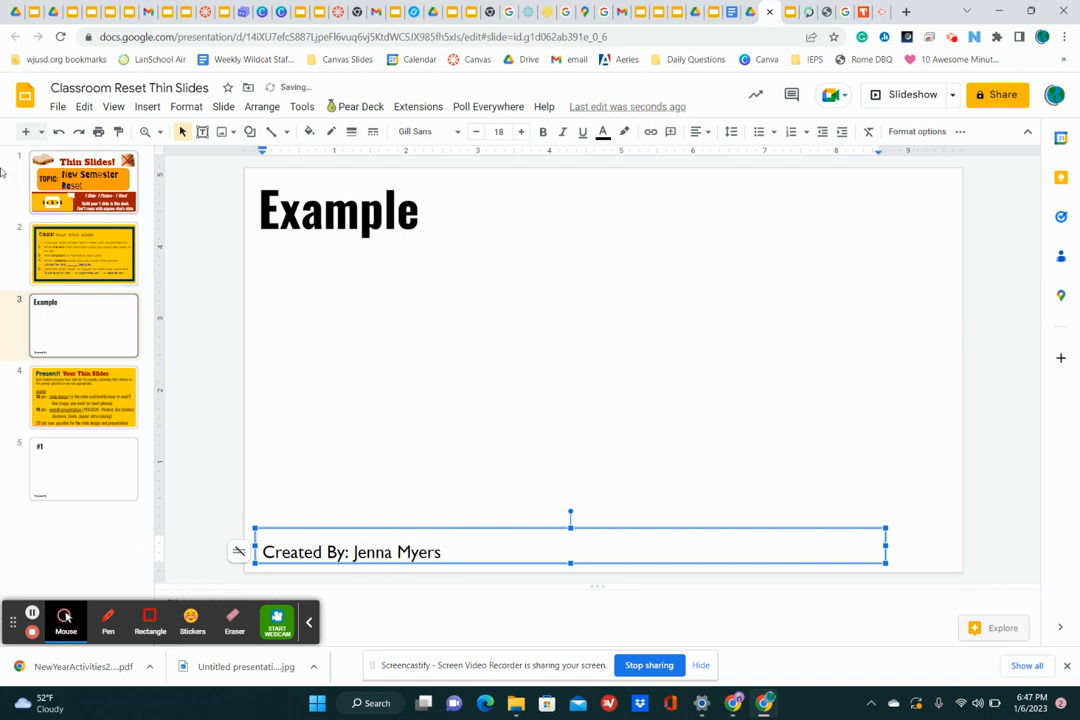
{"action": "left_click", "coordinate": [84, 252]}
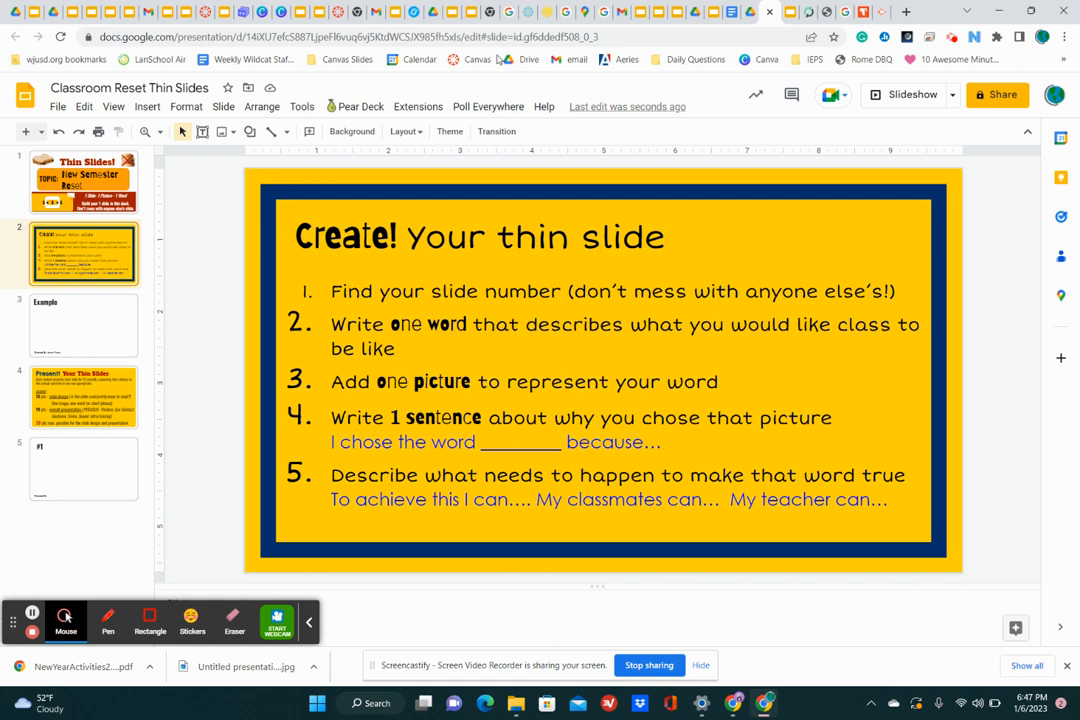
{"action": "mouse_move", "coordinate": [862, 12]}
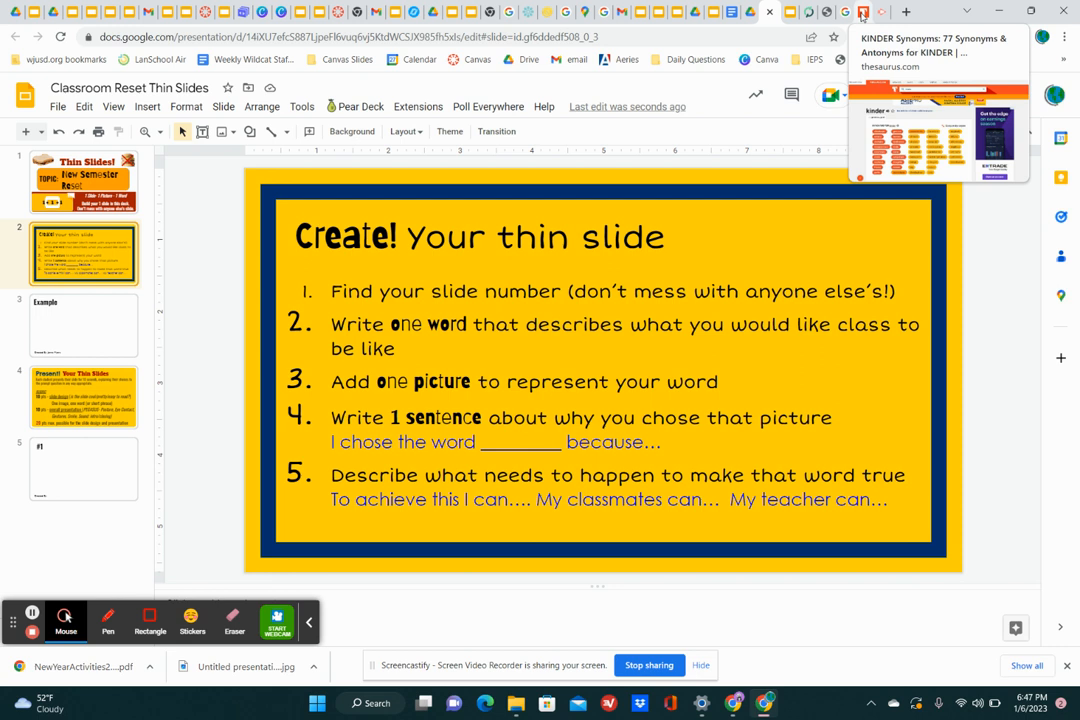
Search Thesaurus.com for synonyms of 'kindness' to pick a word for the slide
{"action": "left_click", "coordinate": [862, 12]}
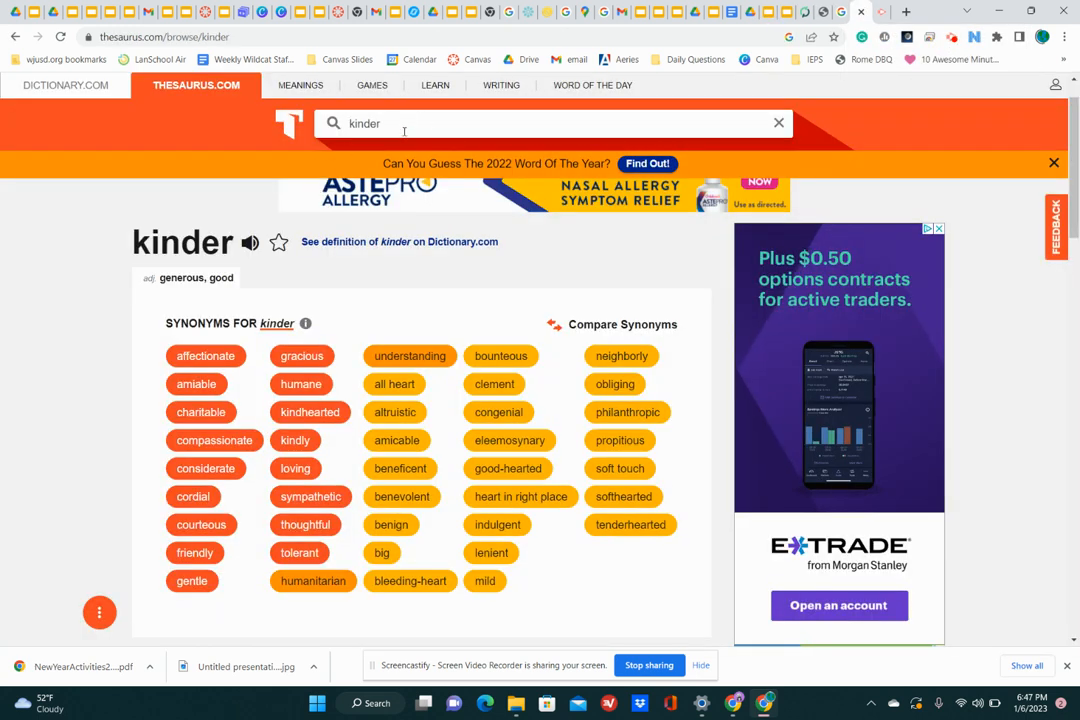
{"action": "left_click", "coordinate": [360, 124]}
{"action": "type", "text": "ness"}
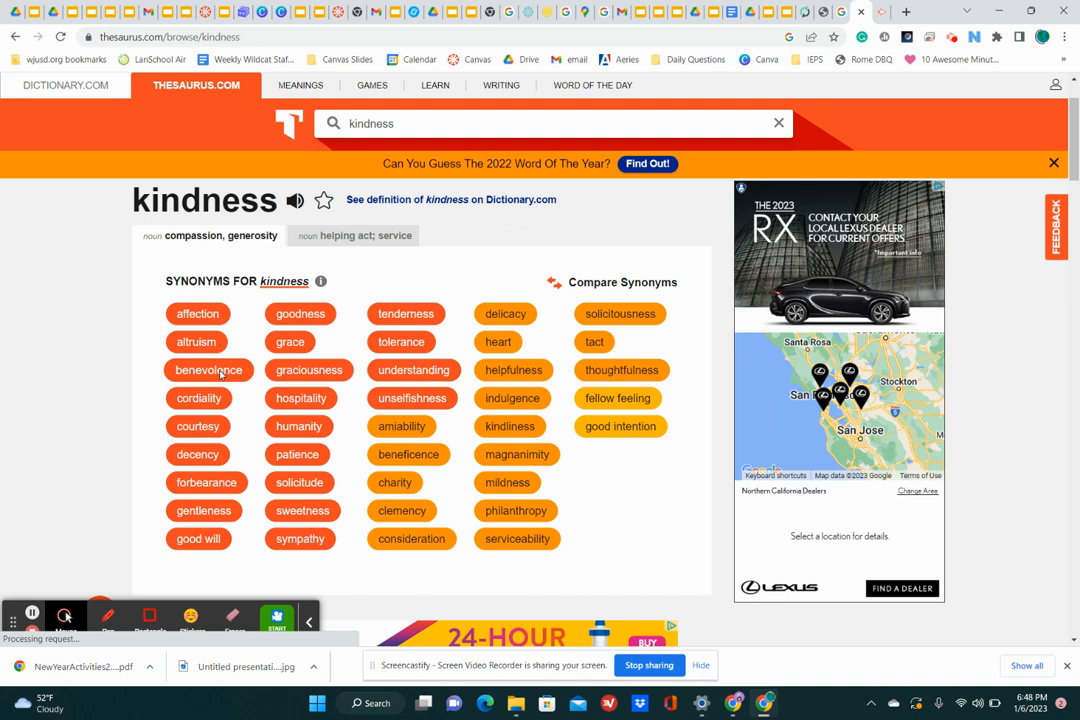
{"action": "mouse_move", "coordinate": [308, 370]}
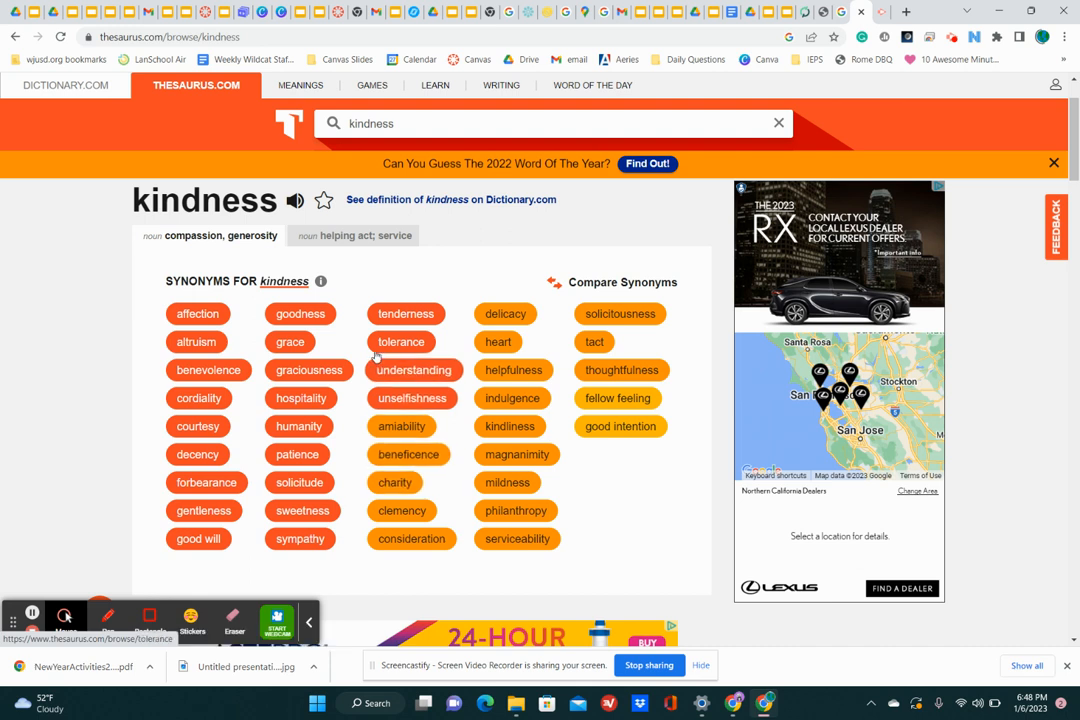
{"action": "mouse_move", "coordinate": [412, 368]}
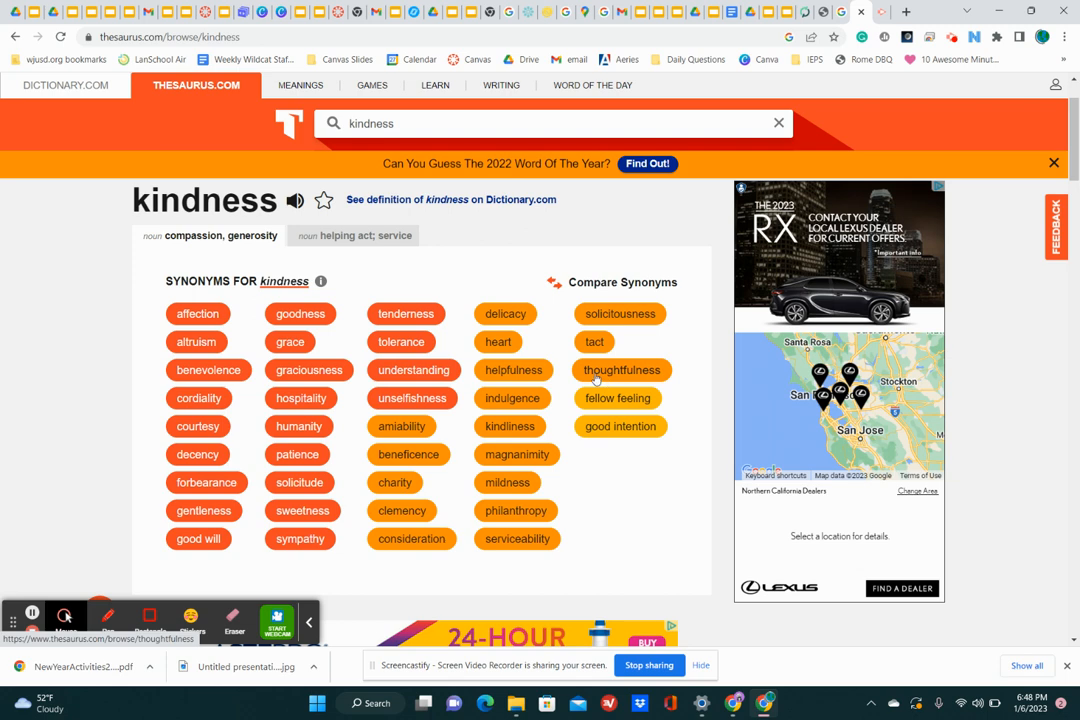
{"action": "mouse_move", "coordinate": [788, 12]}
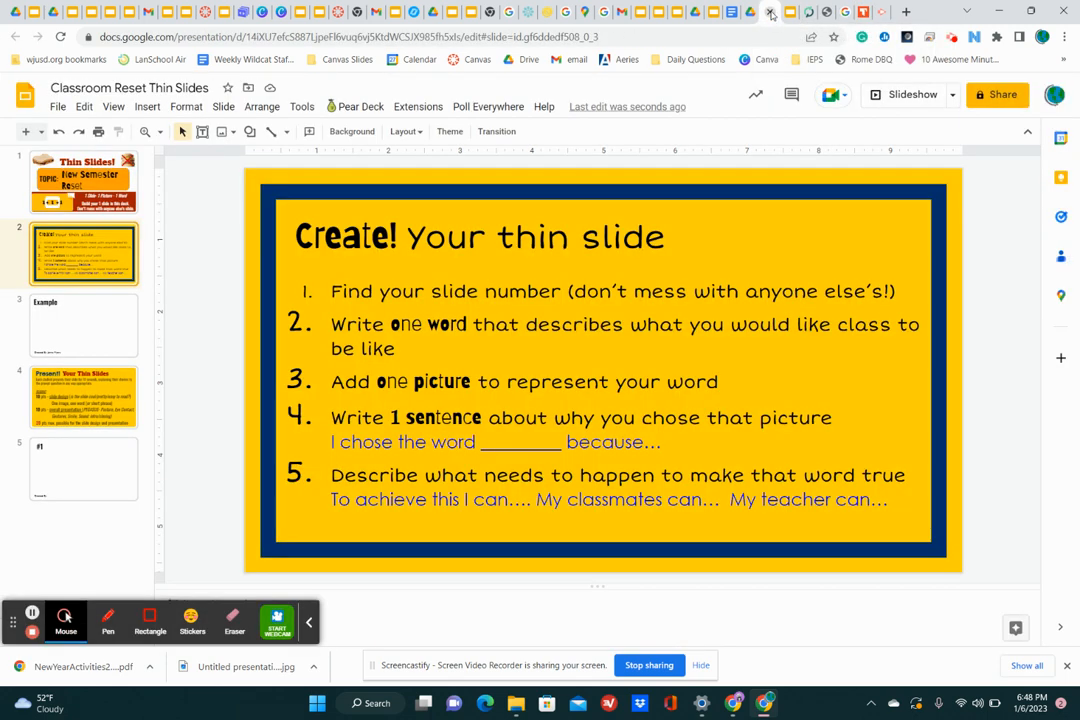
Add a 'Thoughtfulness' text box and move it toward the top right of the Example slide
{"action": "left_click", "coordinate": [84, 324]}
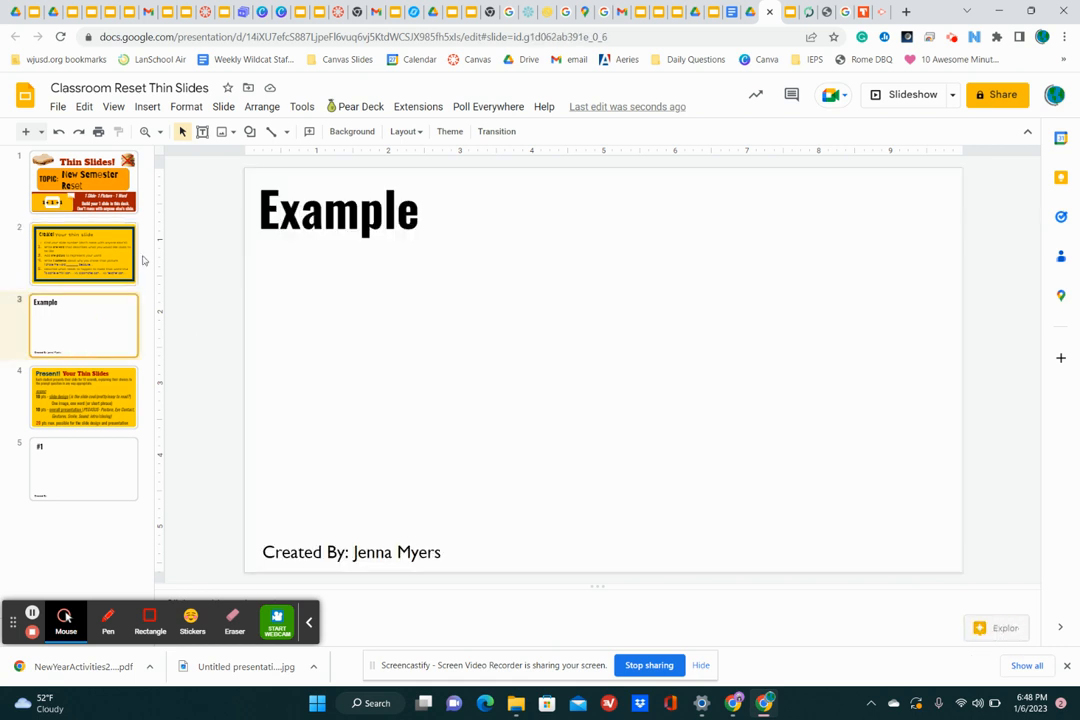
{"action": "left_click", "coordinate": [202, 132]}
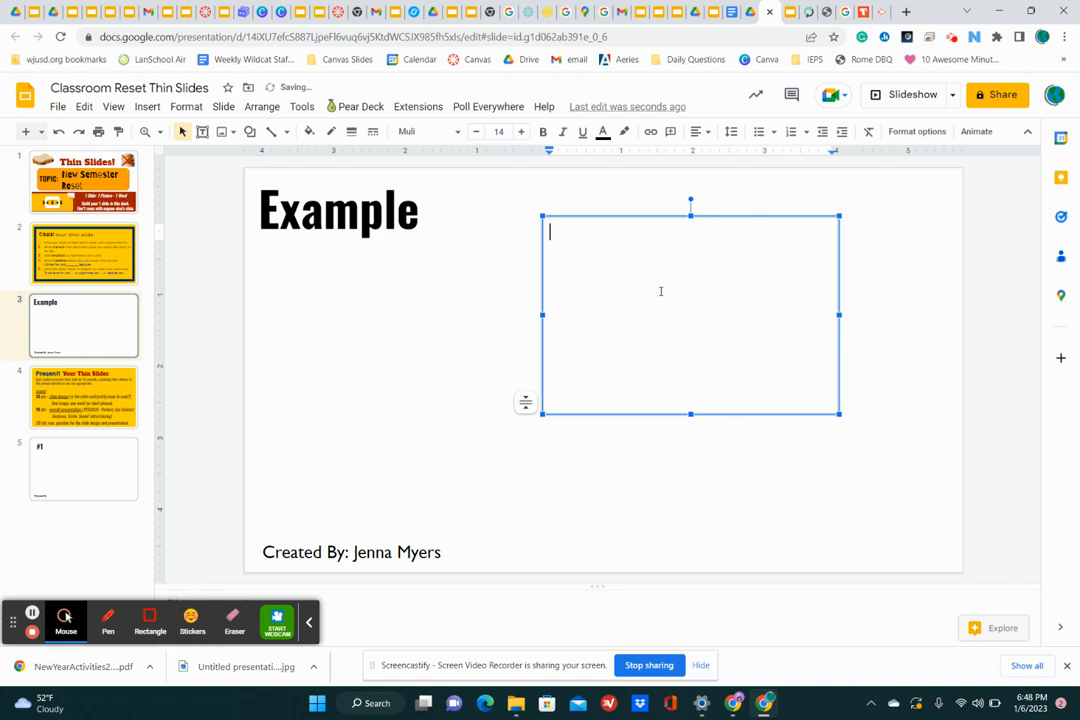
{"action": "mouse_move", "coordinate": [482, 200]}
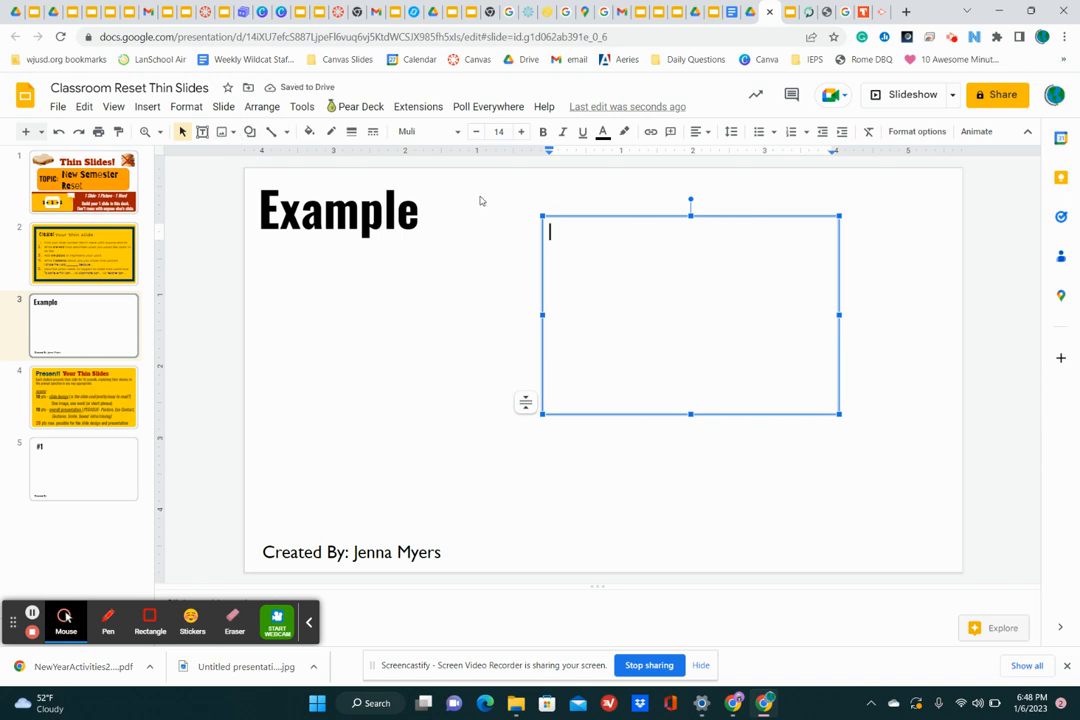
{"action": "type", "text": "Thou"}
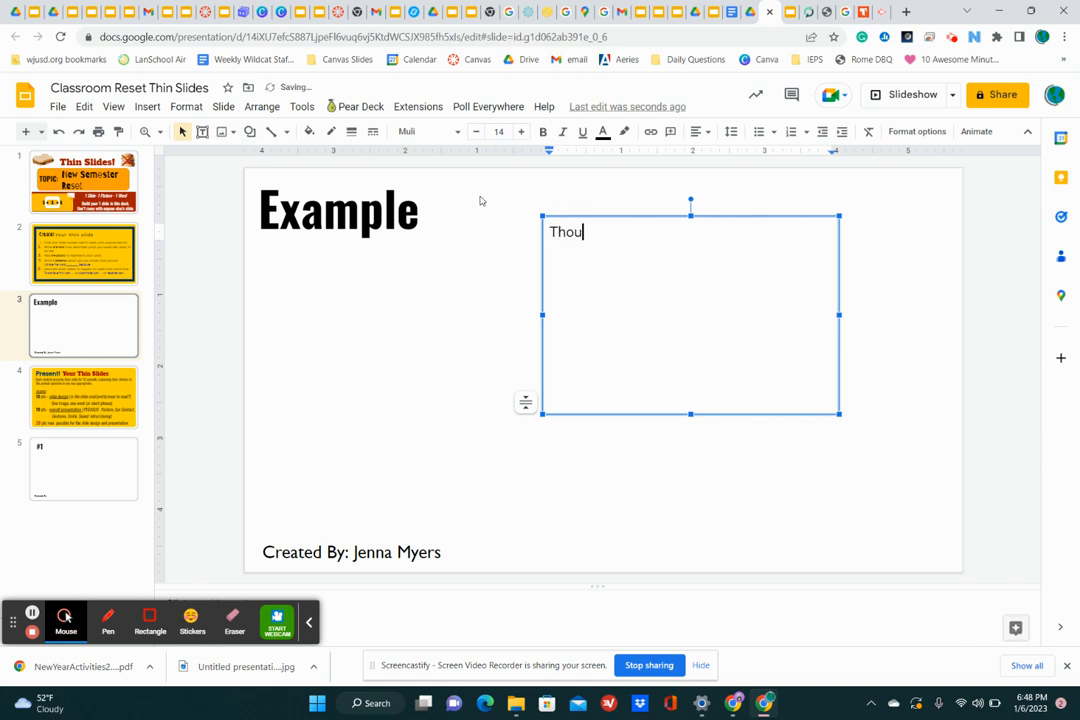
{"action": "type", "text": "ghtful"}
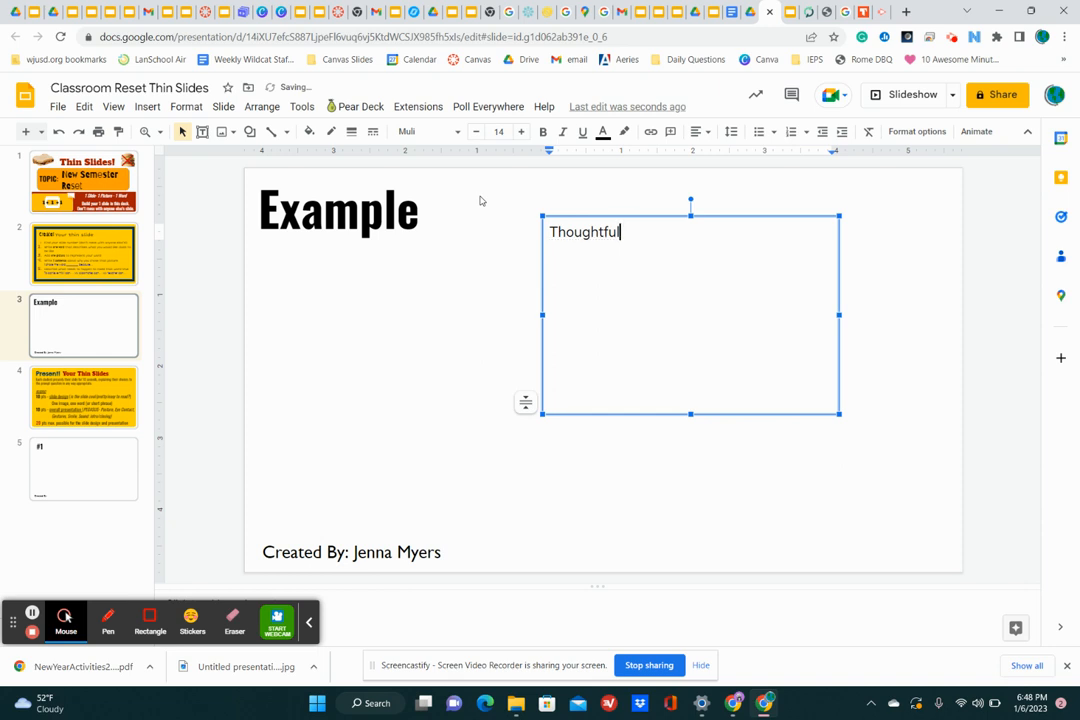
{"action": "type", "text": "ness"}
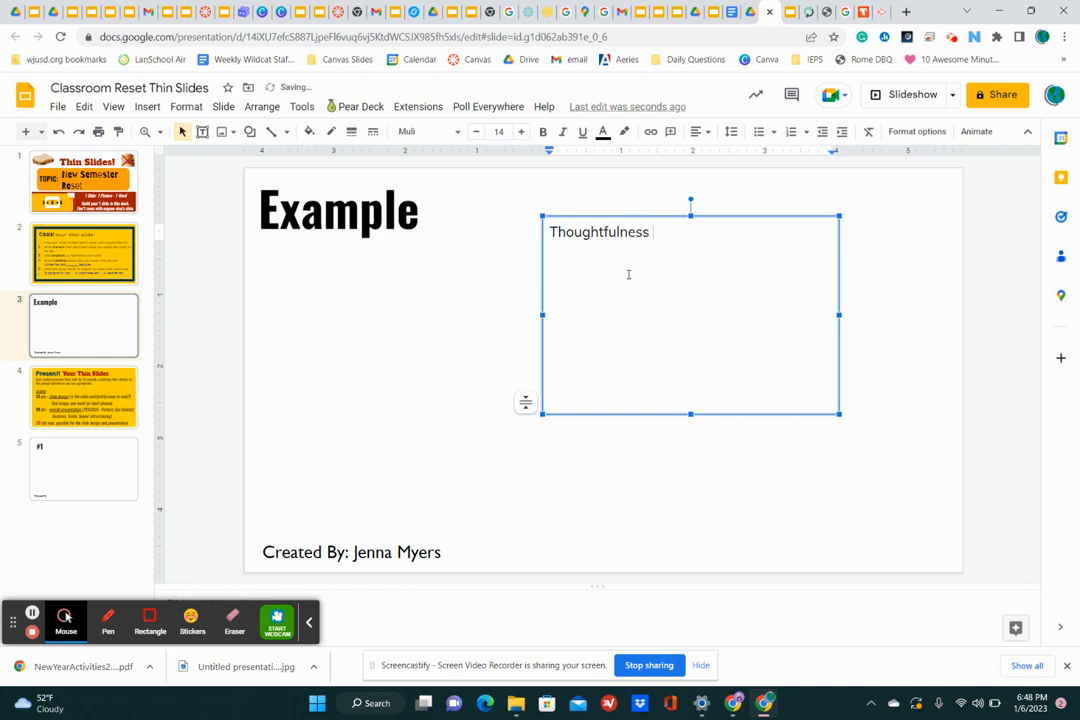
{"action": "double_click", "coordinate": [600, 232]}
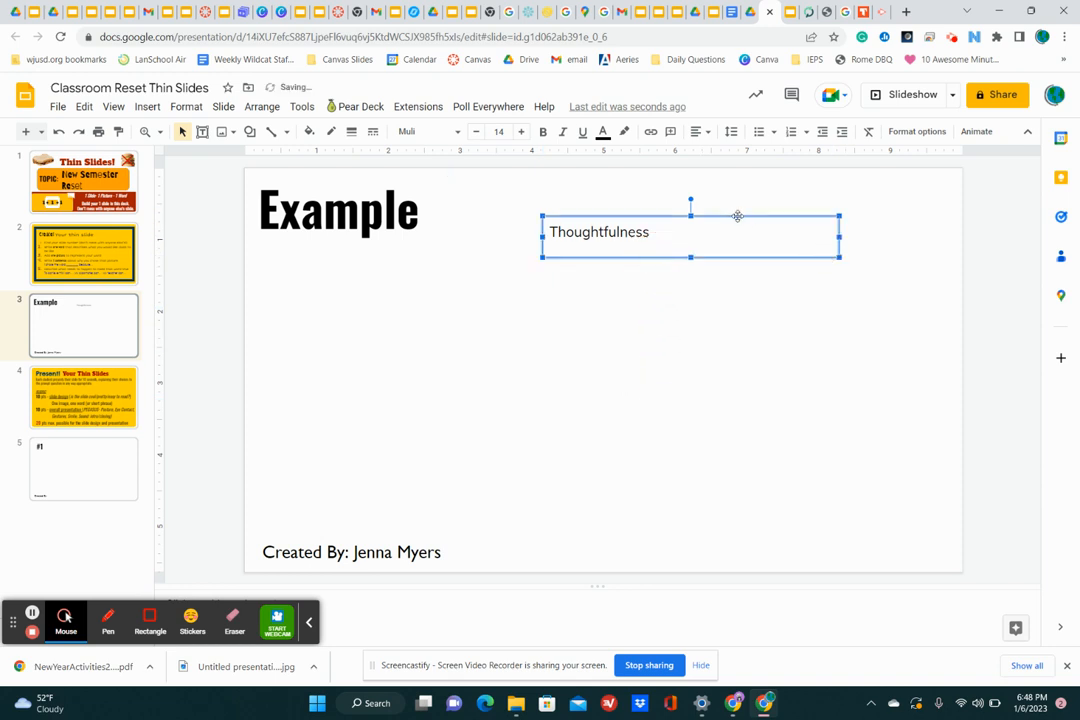
{"action": "left_click_drag", "start_coordinate": [690, 232], "coordinate": [776, 216]}
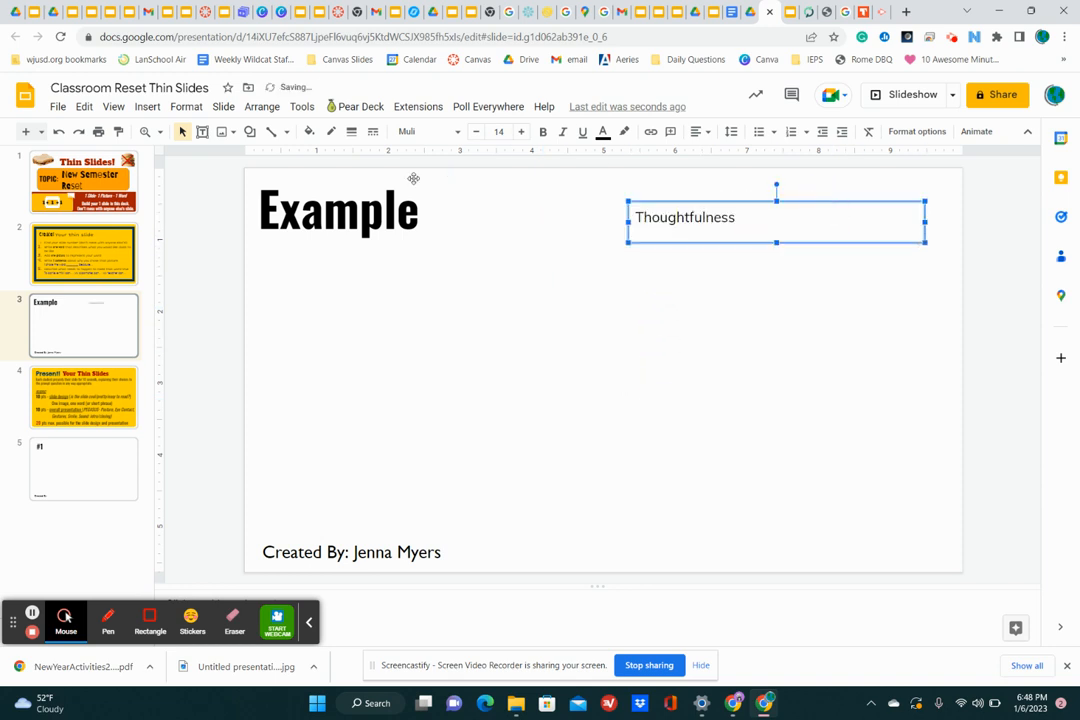
{"action": "left_click", "coordinate": [84, 252]}
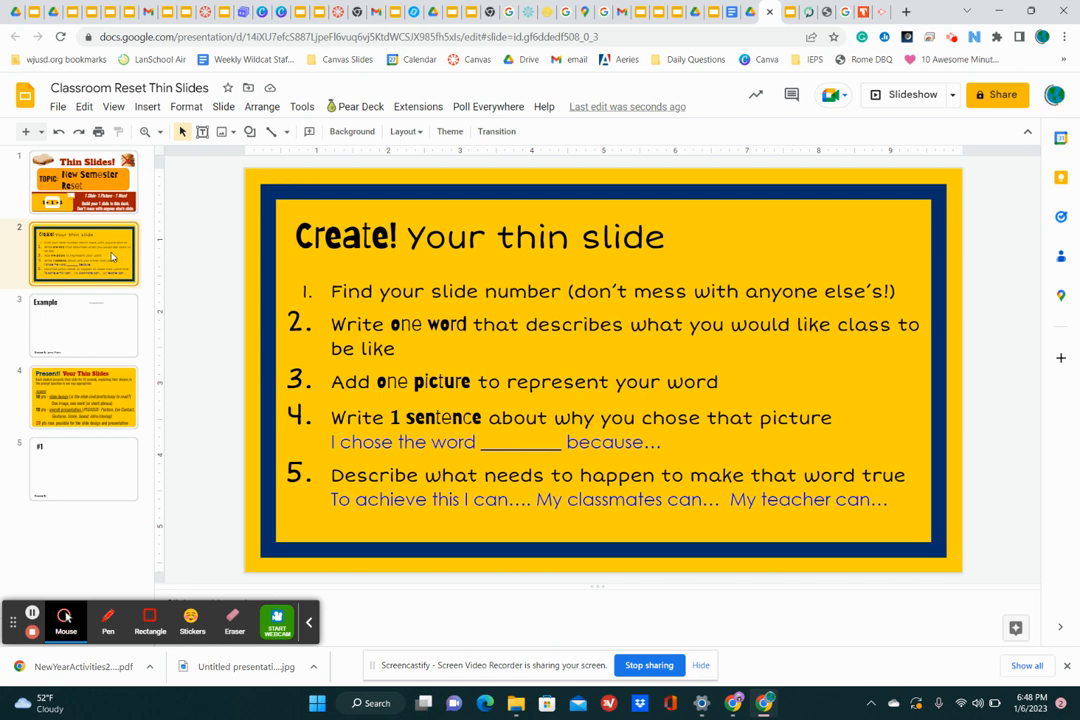
Search web images for 'thoug…' on the Example slide and browse the results
{"action": "left_click", "coordinate": [84, 324]}
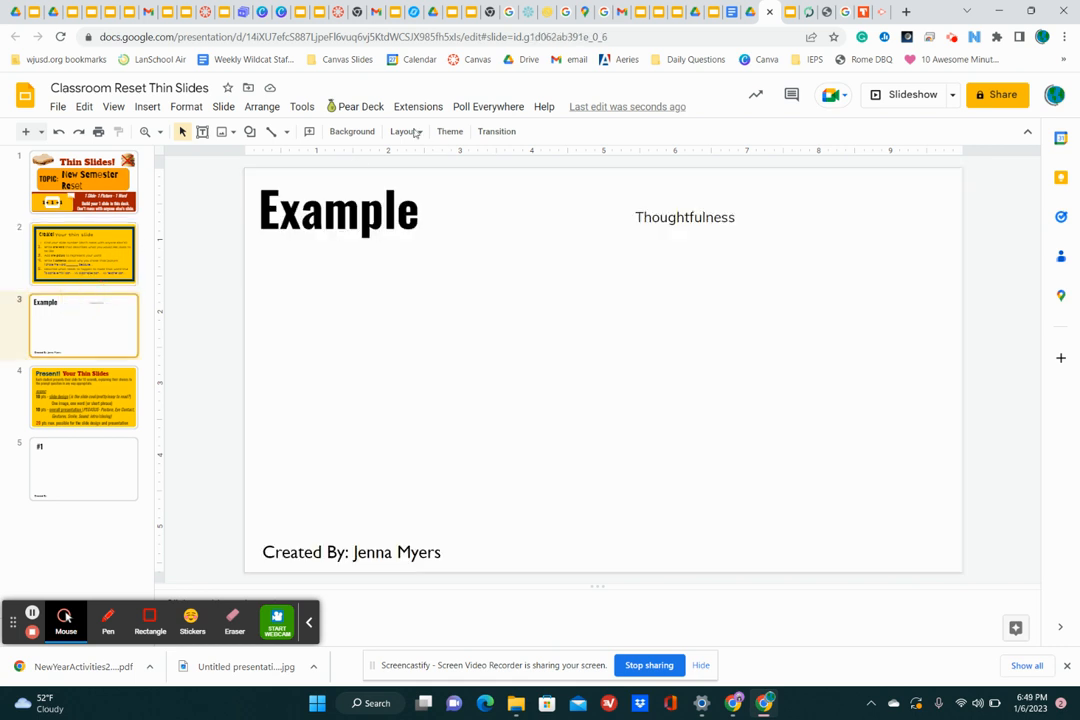
{"action": "left_click", "coordinate": [148, 106]}
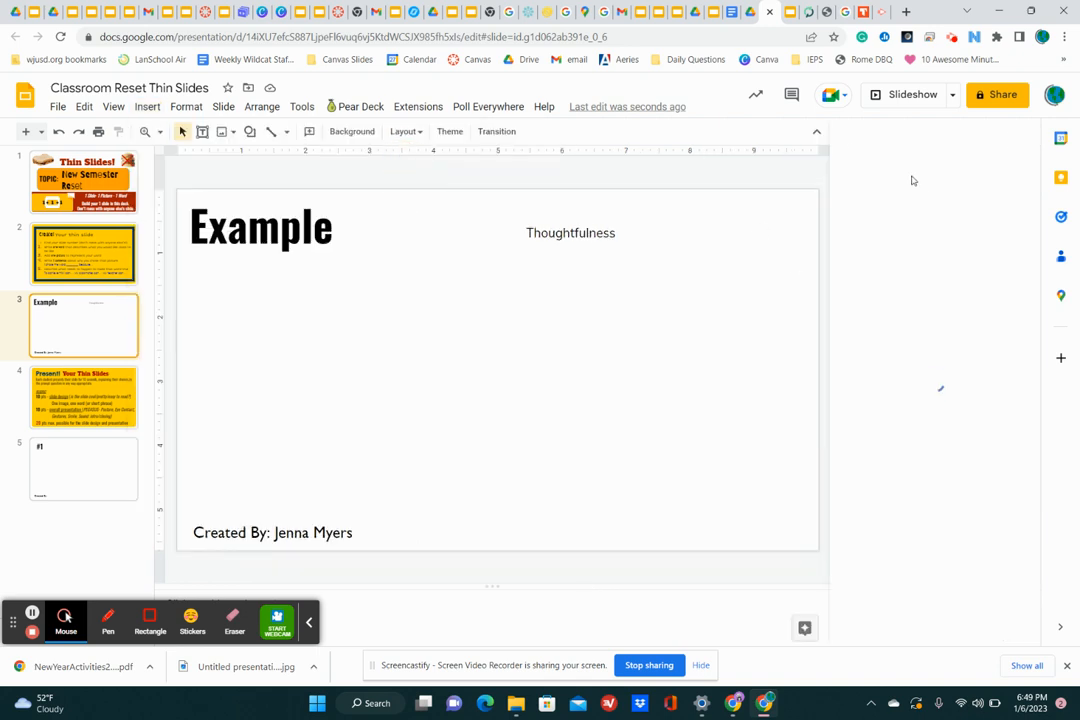
{"action": "type", "text": "thoughtful"}
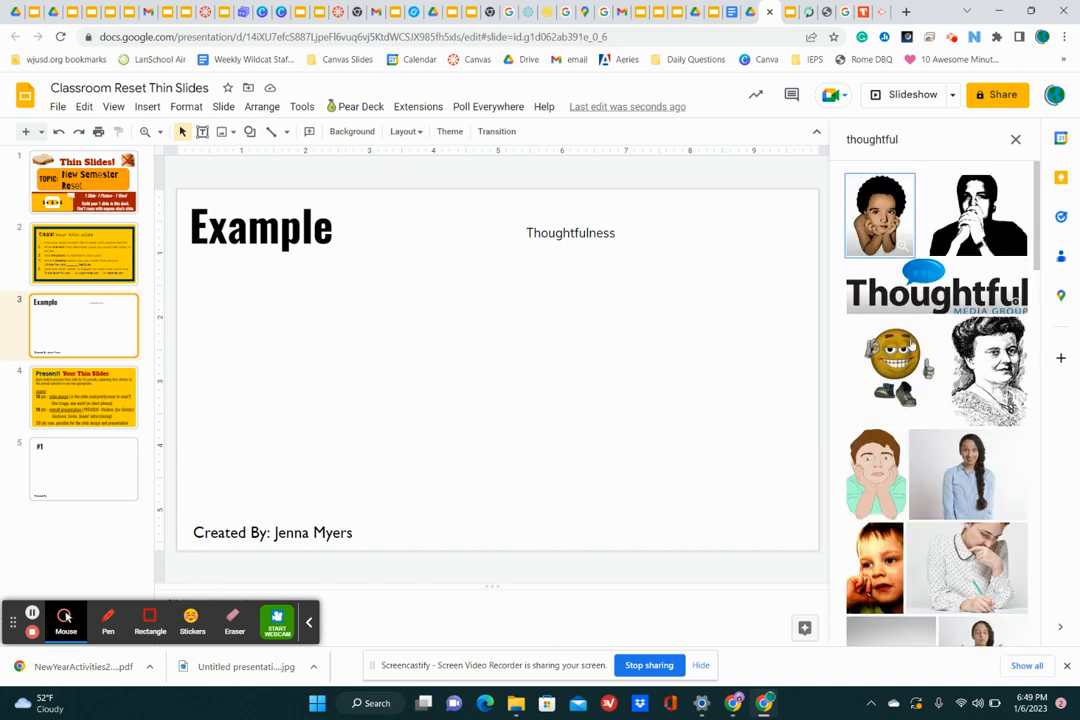
{"action": "scroll", "scroll_direction": "down", "scroll_amount": 3}
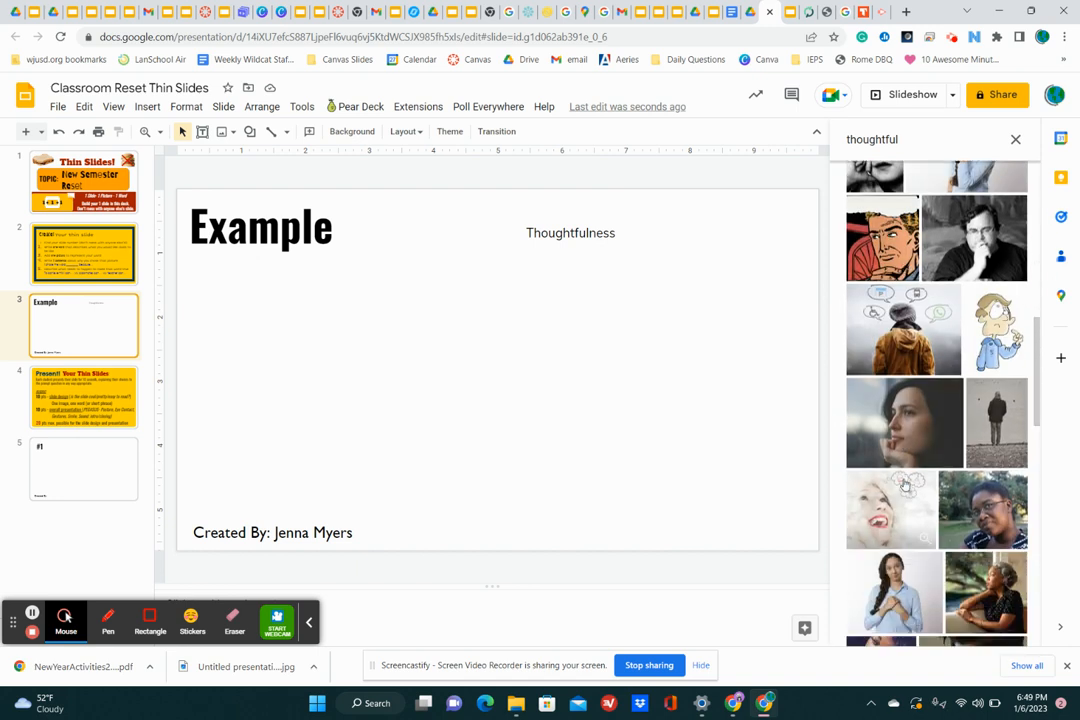
{"action": "scroll", "scroll_direction": "down", "scroll_amount": 3}
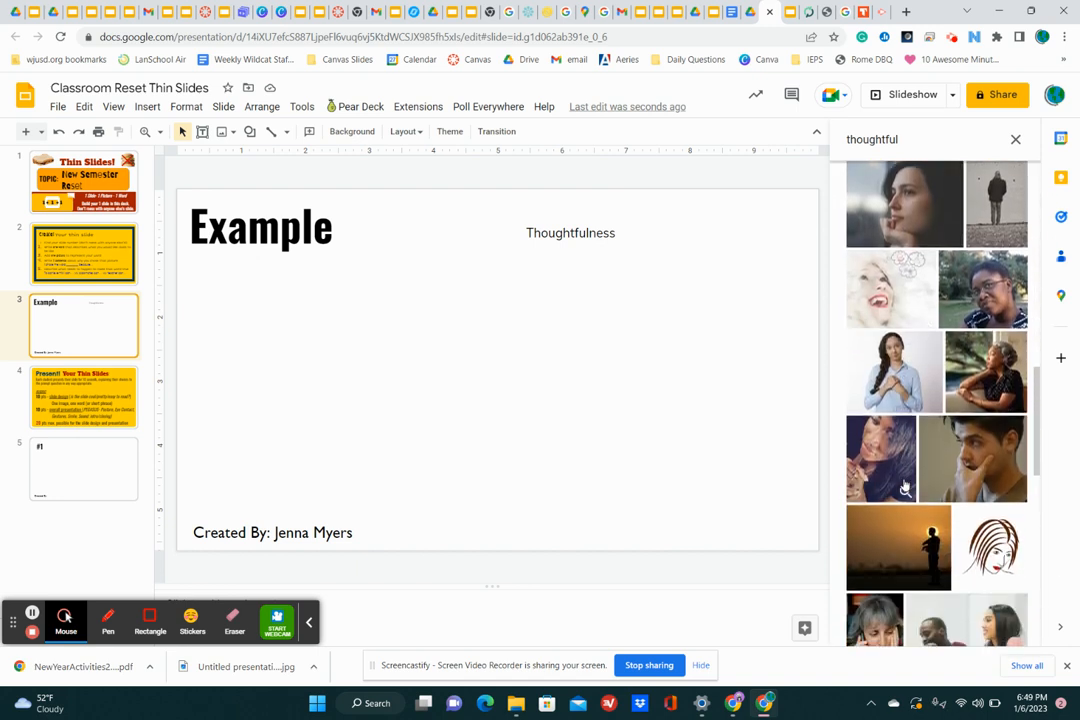
{"action": "scroll", "scroll_direction": "down", "scroll_amount": 3}
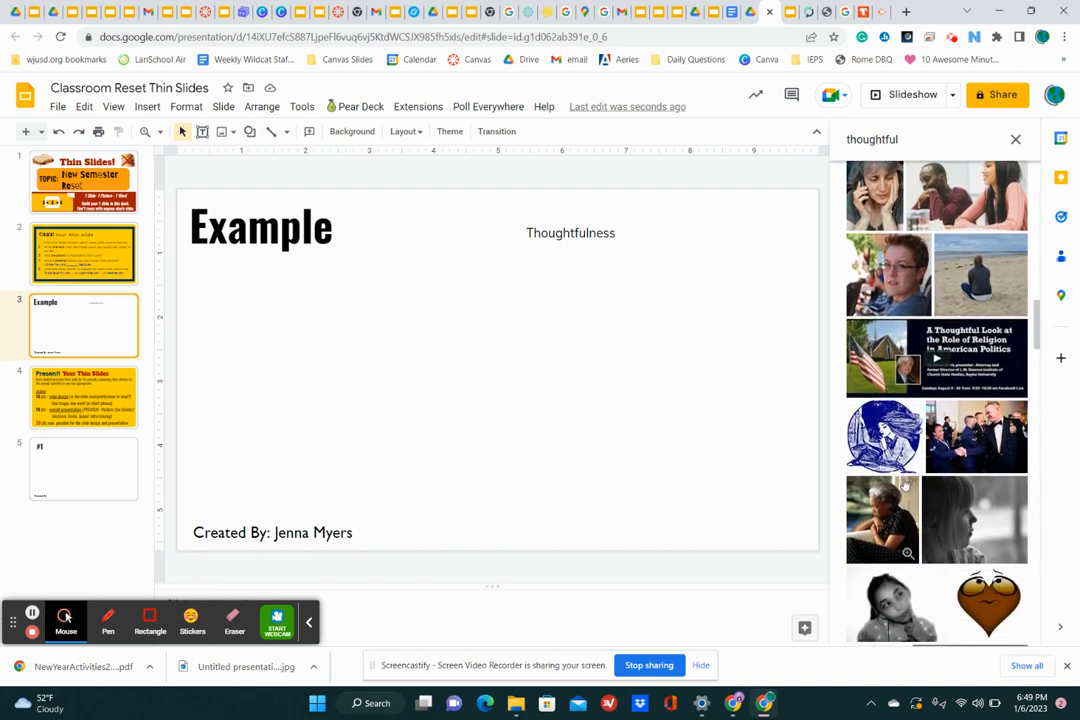
{"action": "scroll", "scroll_direction": "down", "scroll_amount": 3}
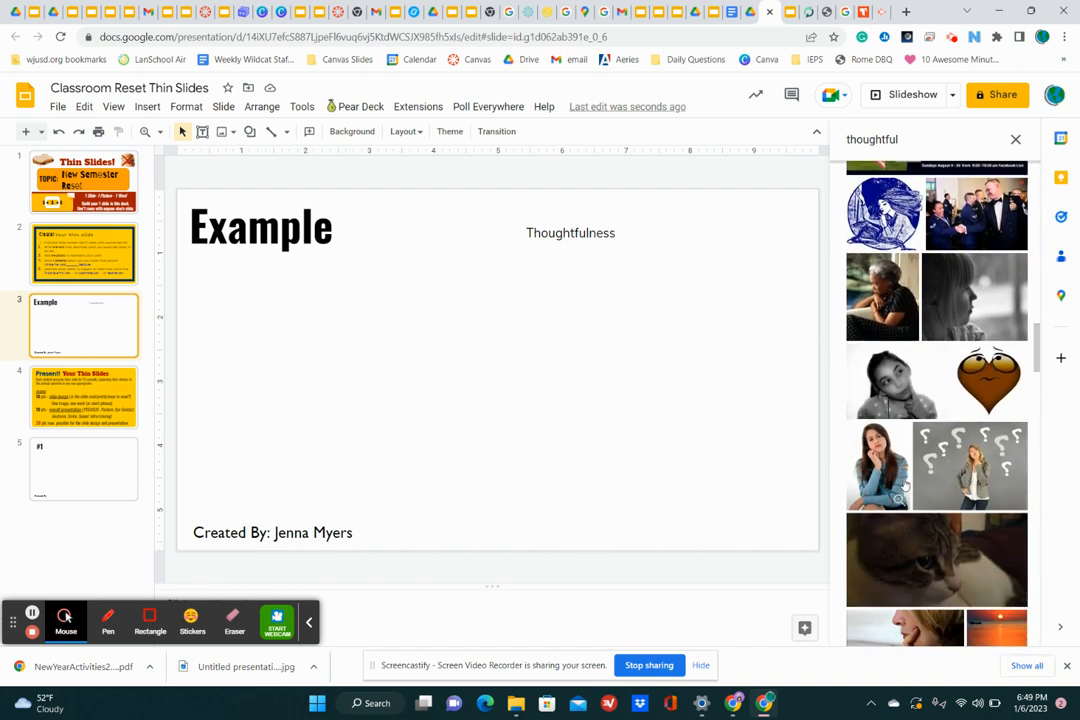
{"action": "scroll", "scroll_direction": "down", "scroll_amount": 3}
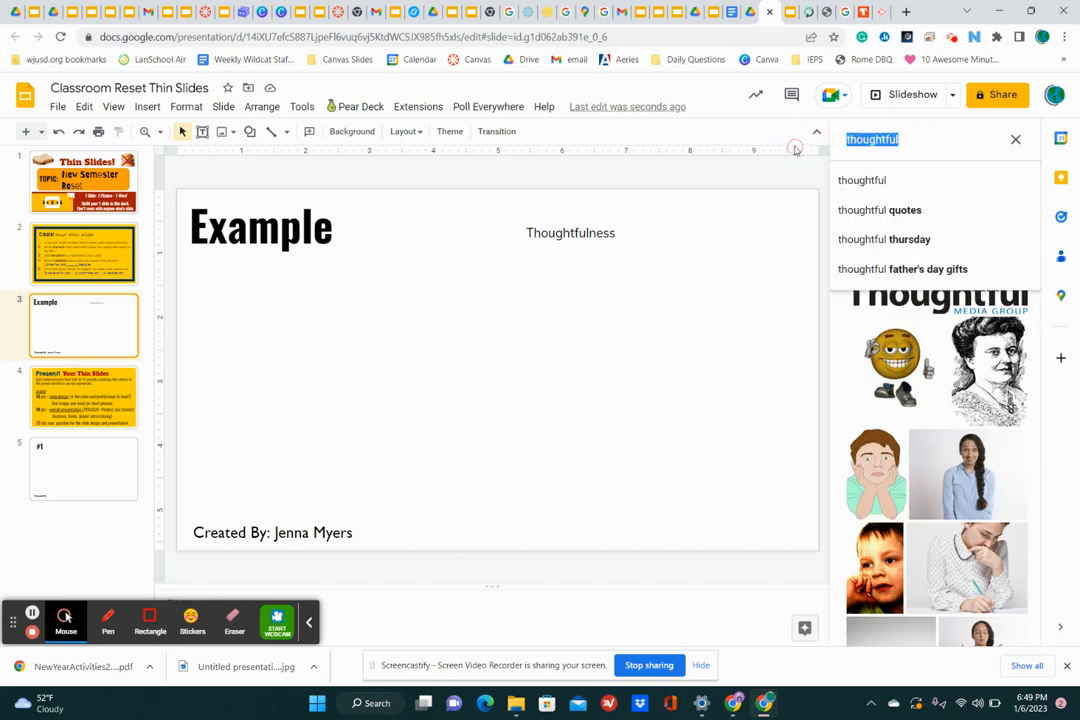
Search 'kindness' instead and insert the hands-in-a-circle illustration onto the slide
{"action": "type", "text": "kindness"}
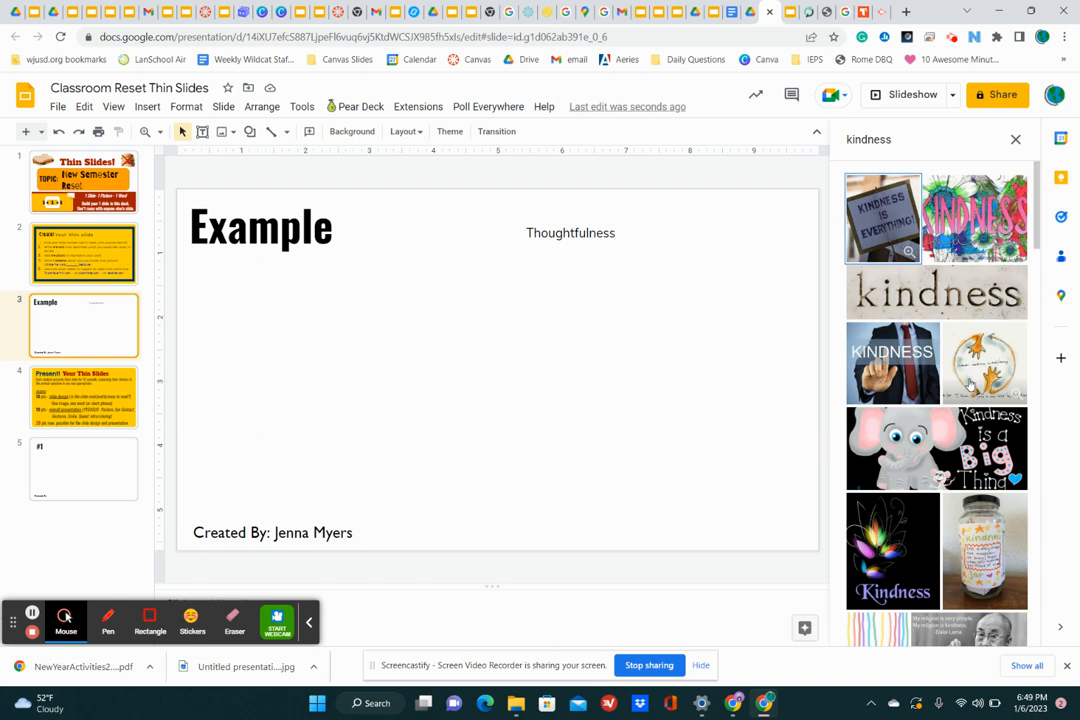
{"action": "left_click", "coordinate": [984, 362]}
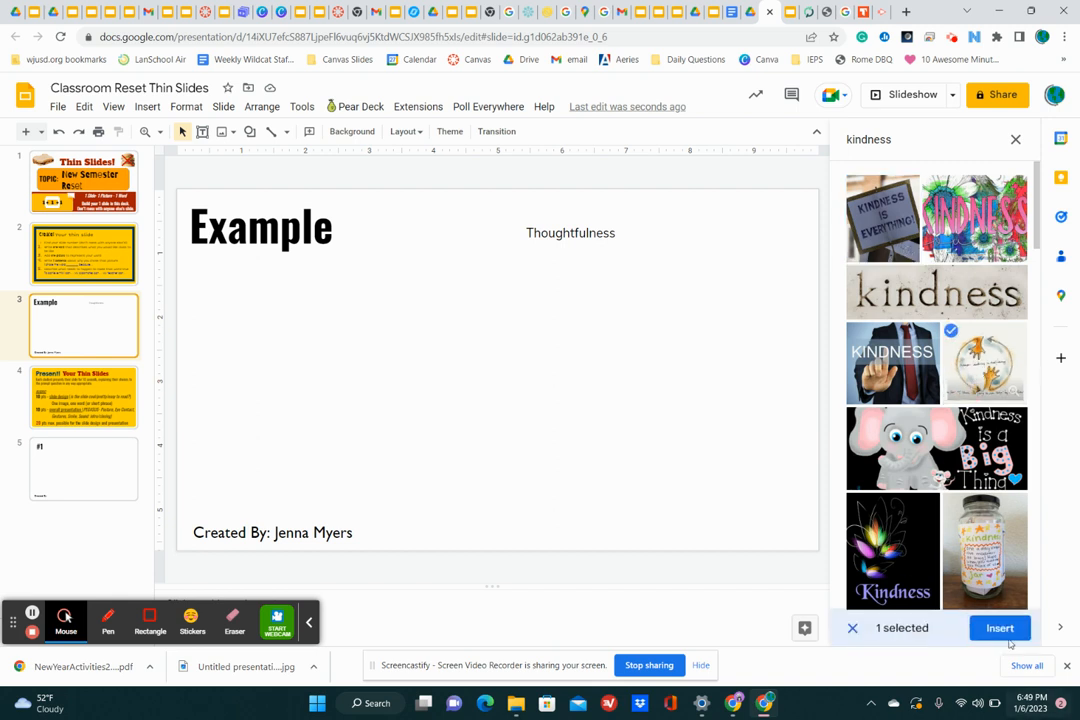
{"action": "left_click", "coordinate": [1000, 628]}
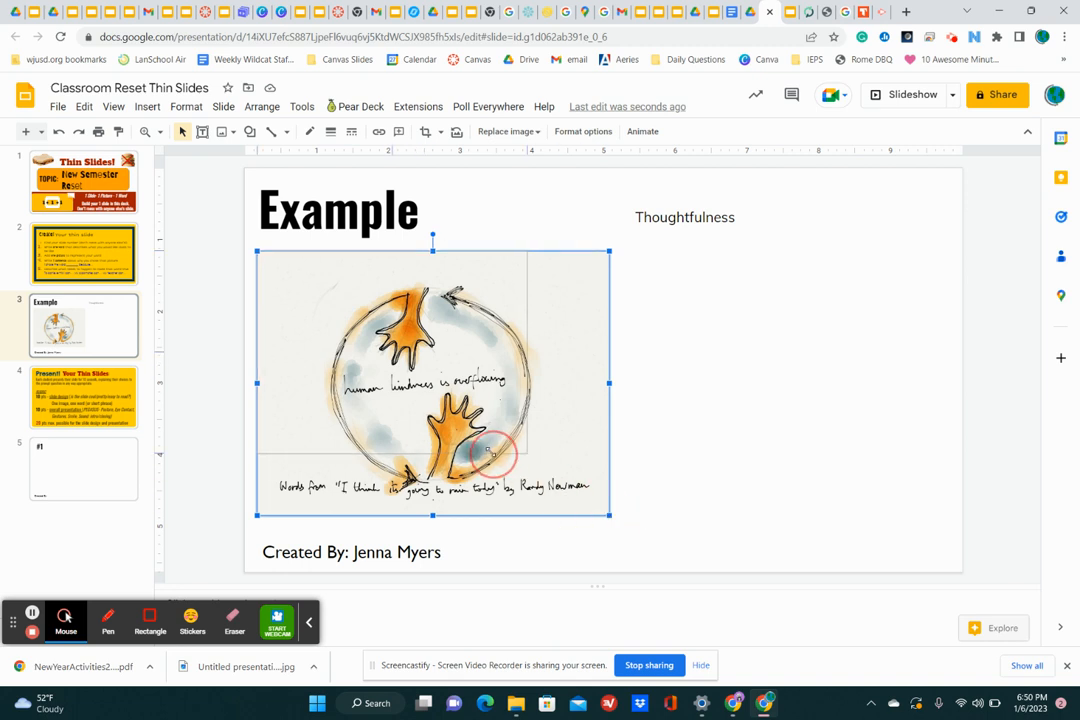
Shrink the kindness image by dragging its corner handle inward
{"action": "left_click_drag", "start_coordinate": [608, 516], "coordinate": [524, 460]}
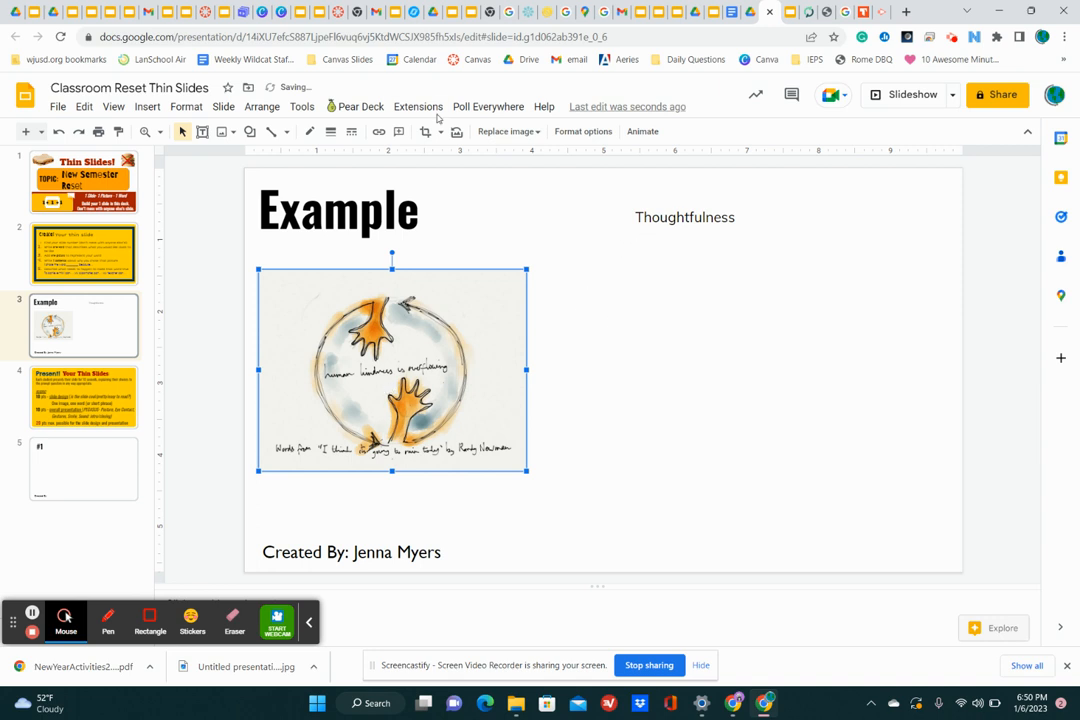
{"action": "left_click", "coordinate": [84, 252]}
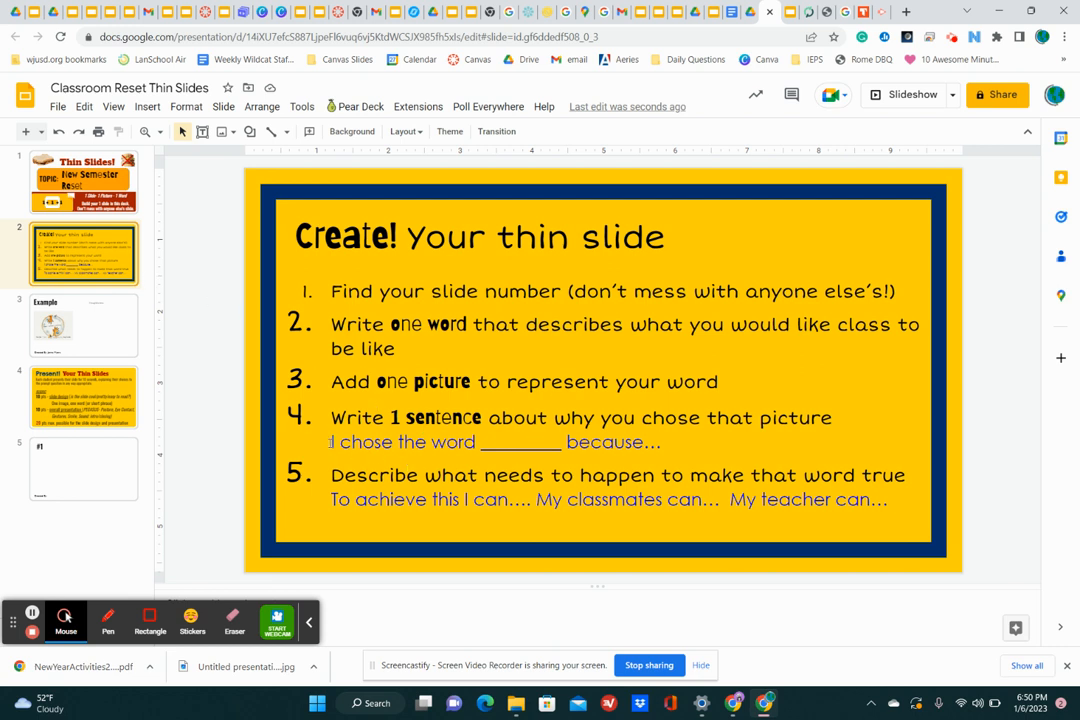
Copy the 'I chose the word' starter and complete it with why thoughtfulness was chosen
{"action": "left_click", "coordinate": [336, 442]}
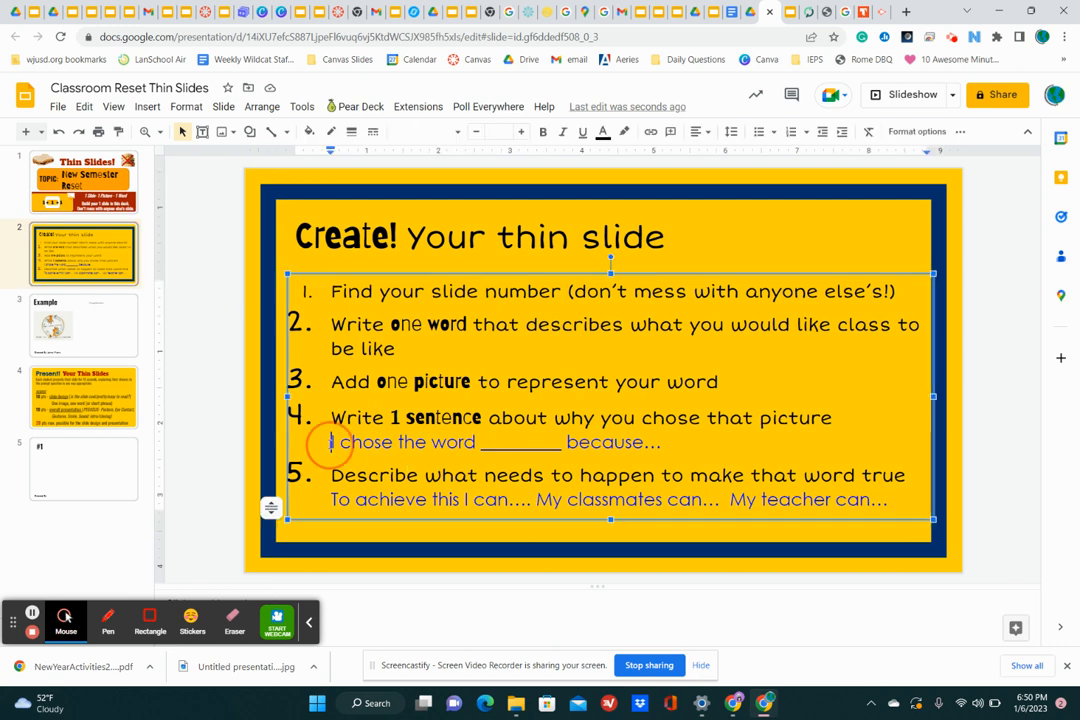
{"action": "triple_click", "coordinate": [496, 442]}
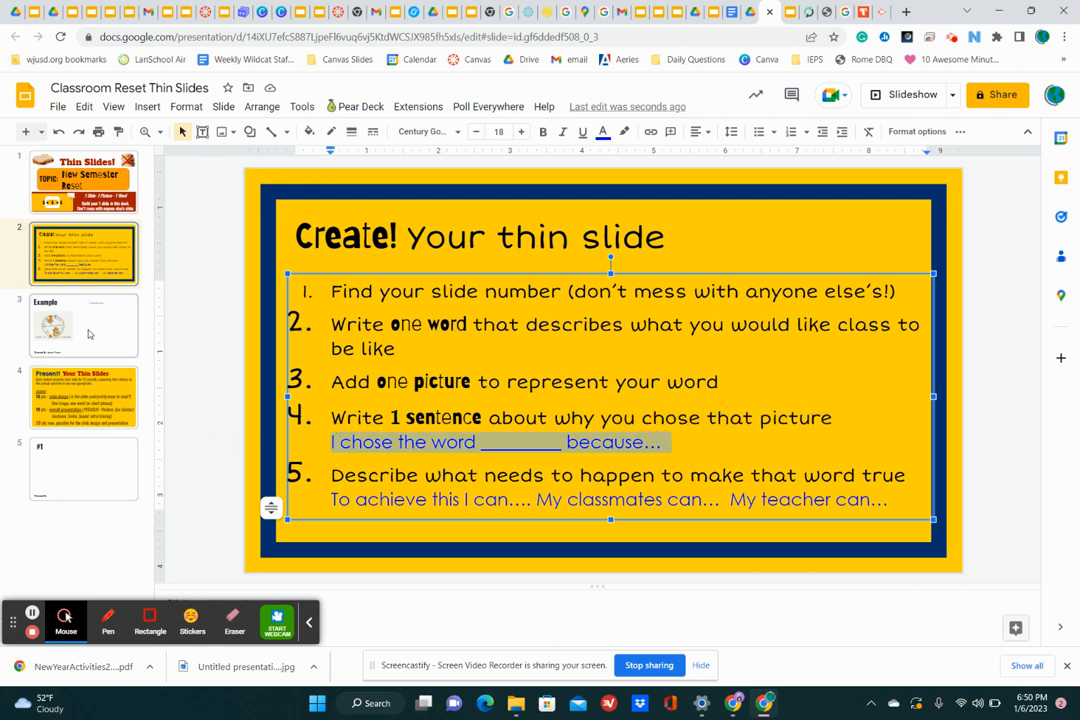
{"action": "left_click", "coordinate": [84, 324]}
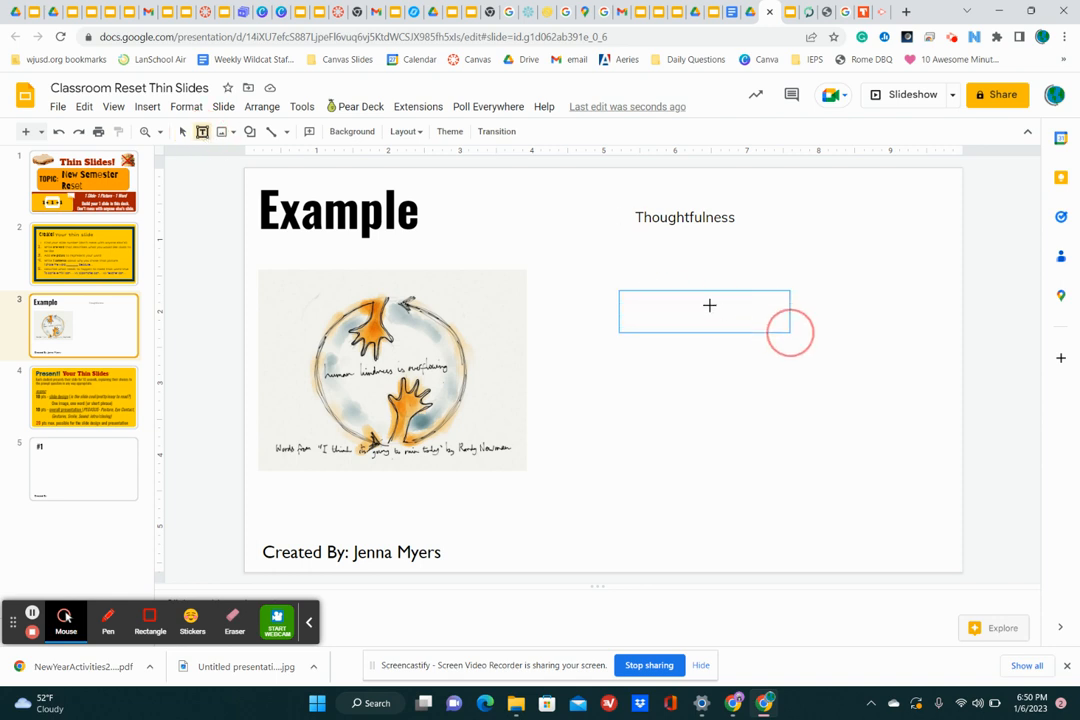
{"action": "left_click", "coordinate": [704, 310]}
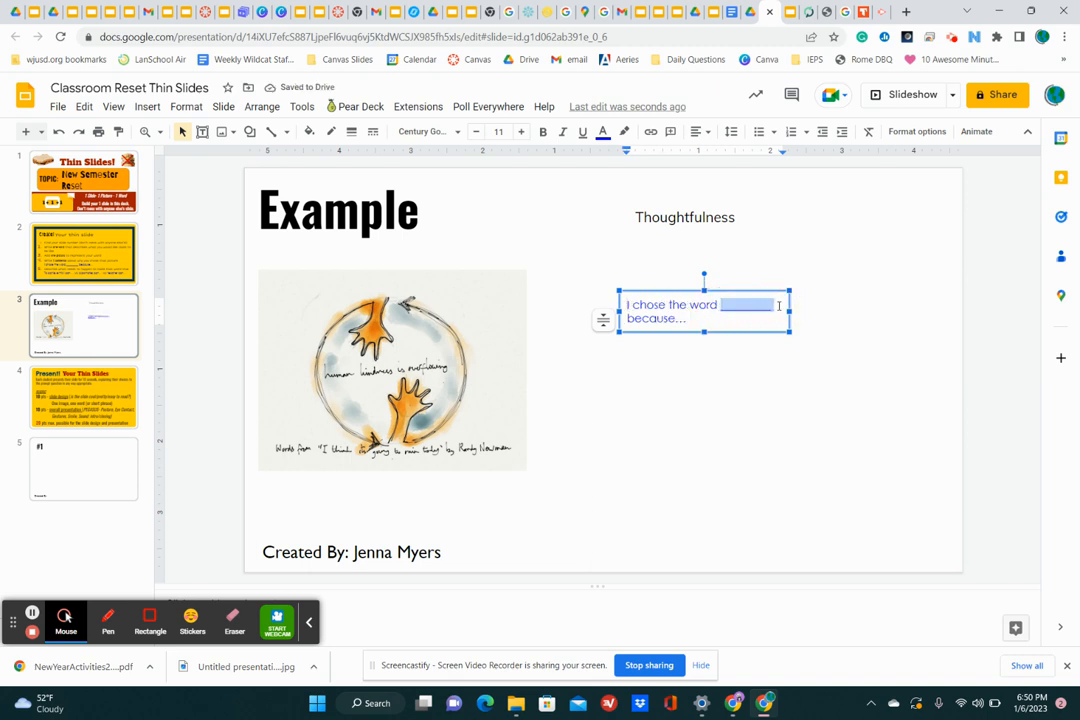
{"action": "type", "text": "thoughtfulness"}
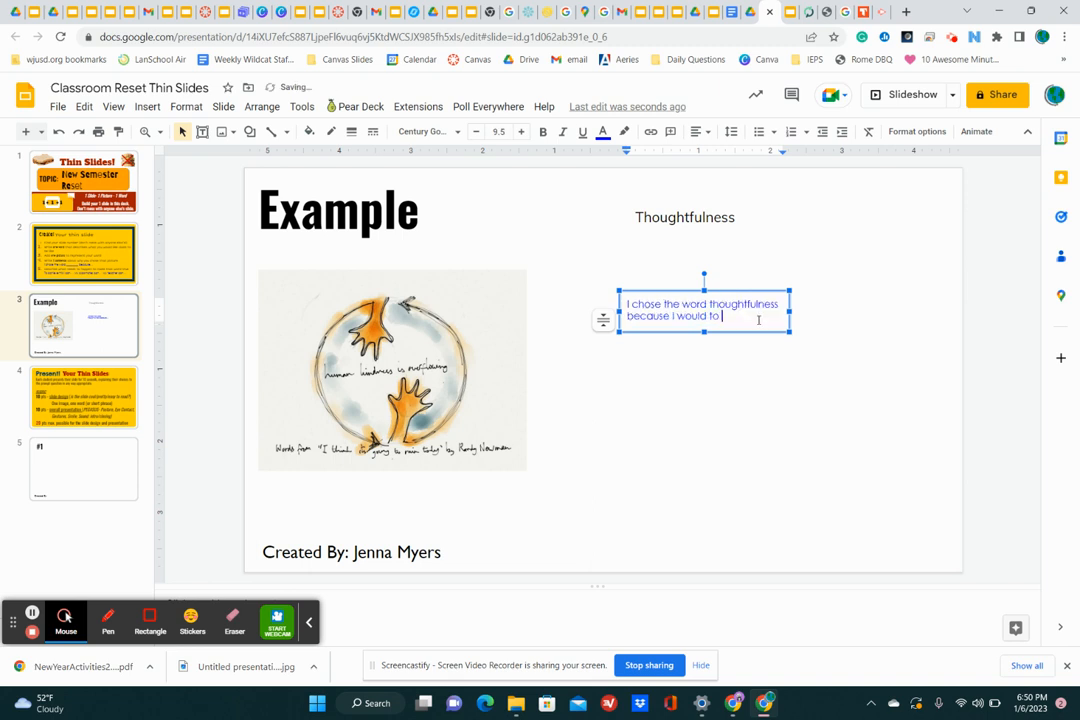
{"action": "type", "text": "be in classroom where"}
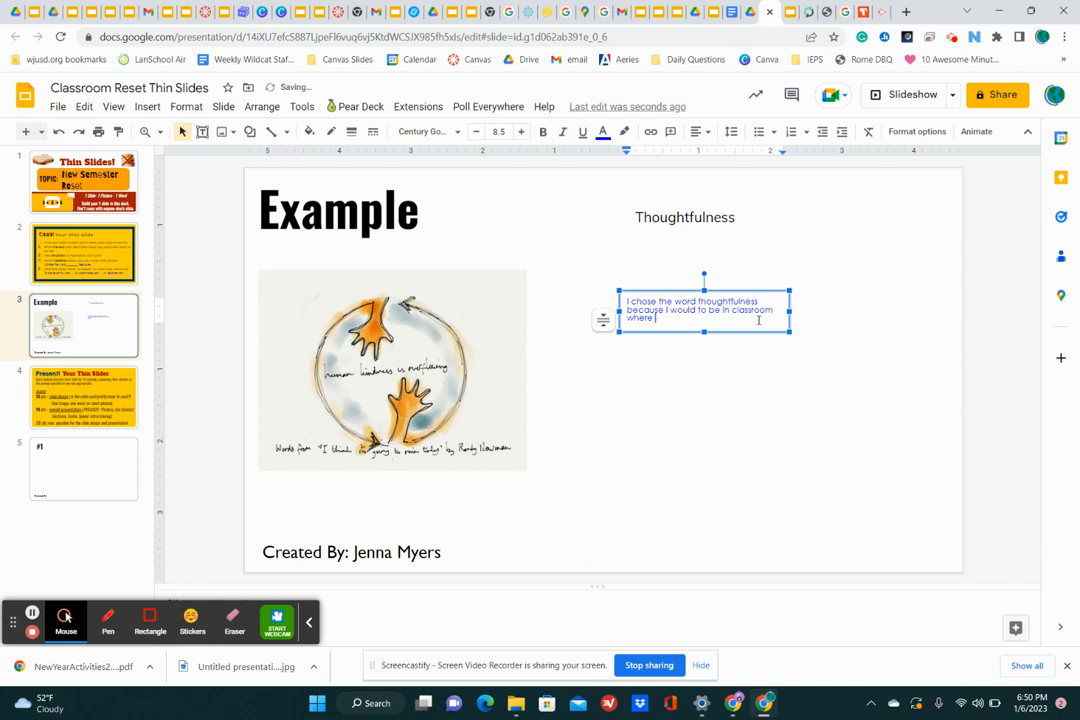
{"action": "type", "text": "peo"}
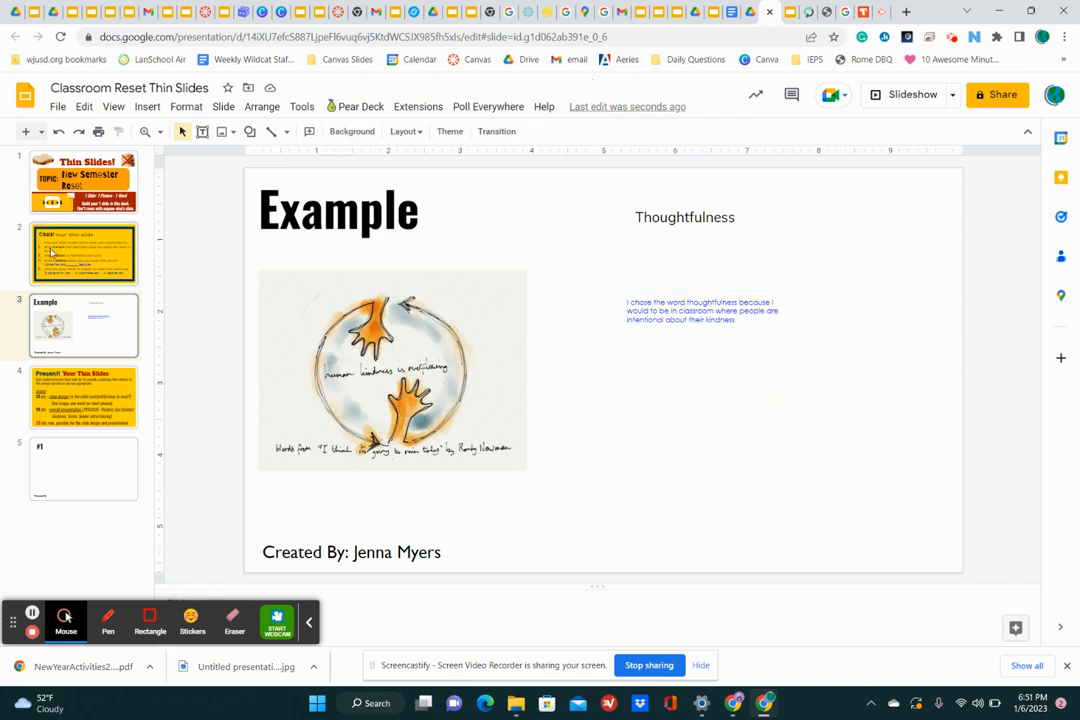
{"action": "left_click", "coordinate": [84, 252]}
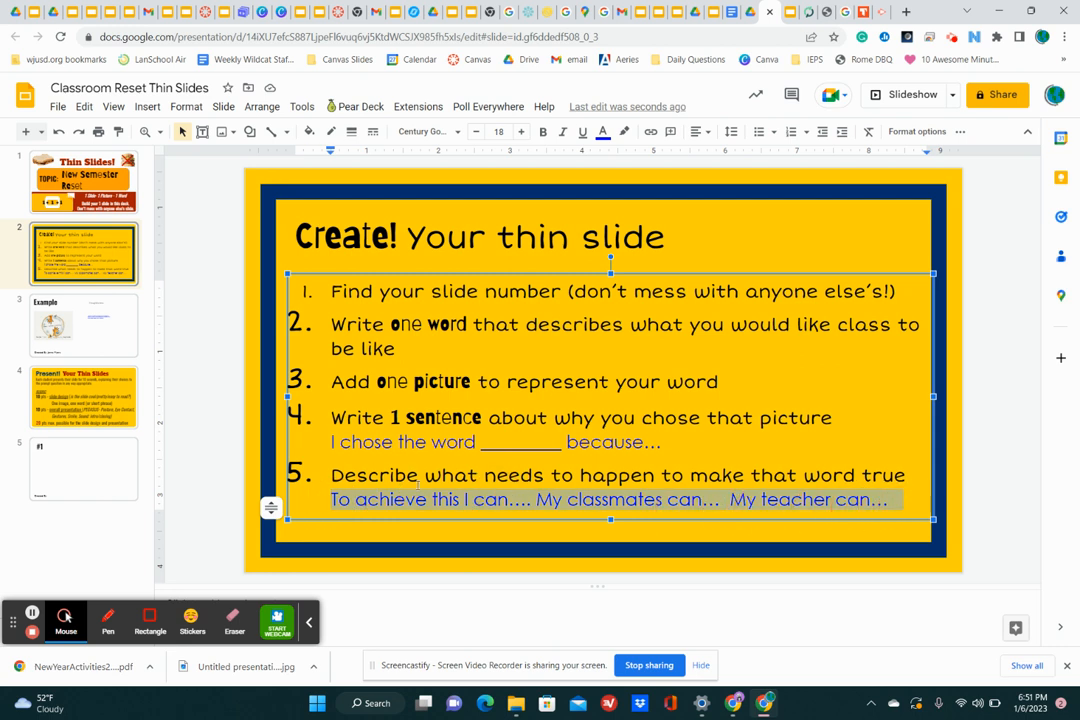
{"action": "mouse_move", "coordinate": [158, 360]}
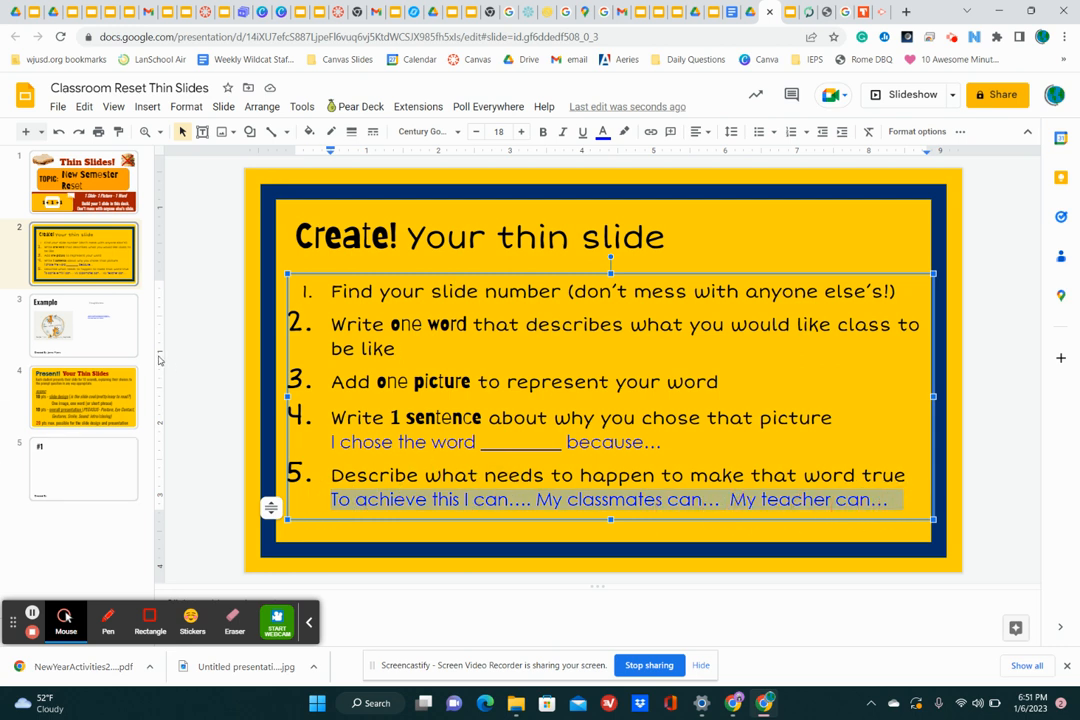
Draw a large text box below the sentence for the 'To achieve this' prompts
{"action": "left_click", "coordinate": [84, 324]}
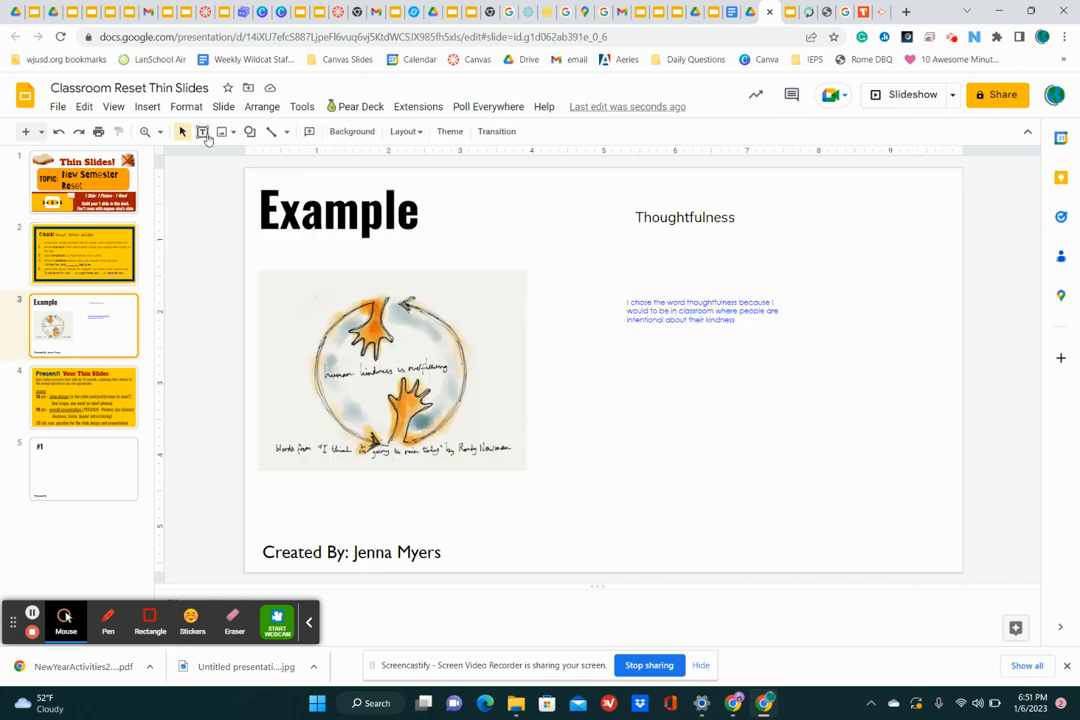
{"action": "left_click", "coordinate": [202, 132]}
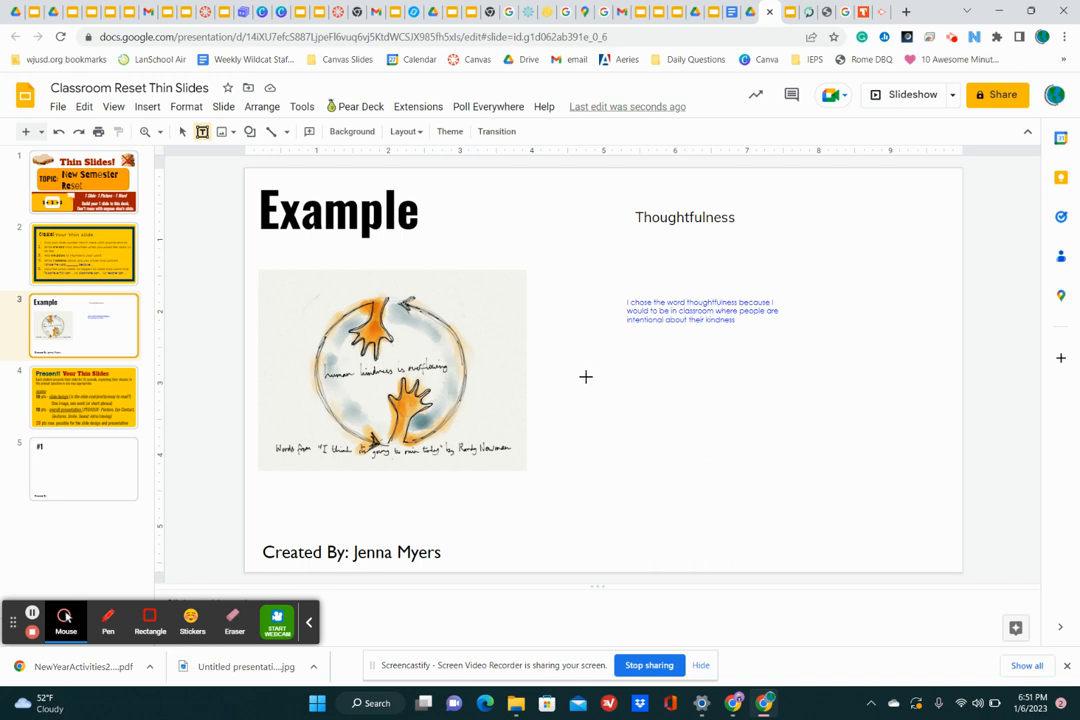
{"action": "left_click_drag", "start_coordinate": [586, 378], "coordinate": [924, 552]}
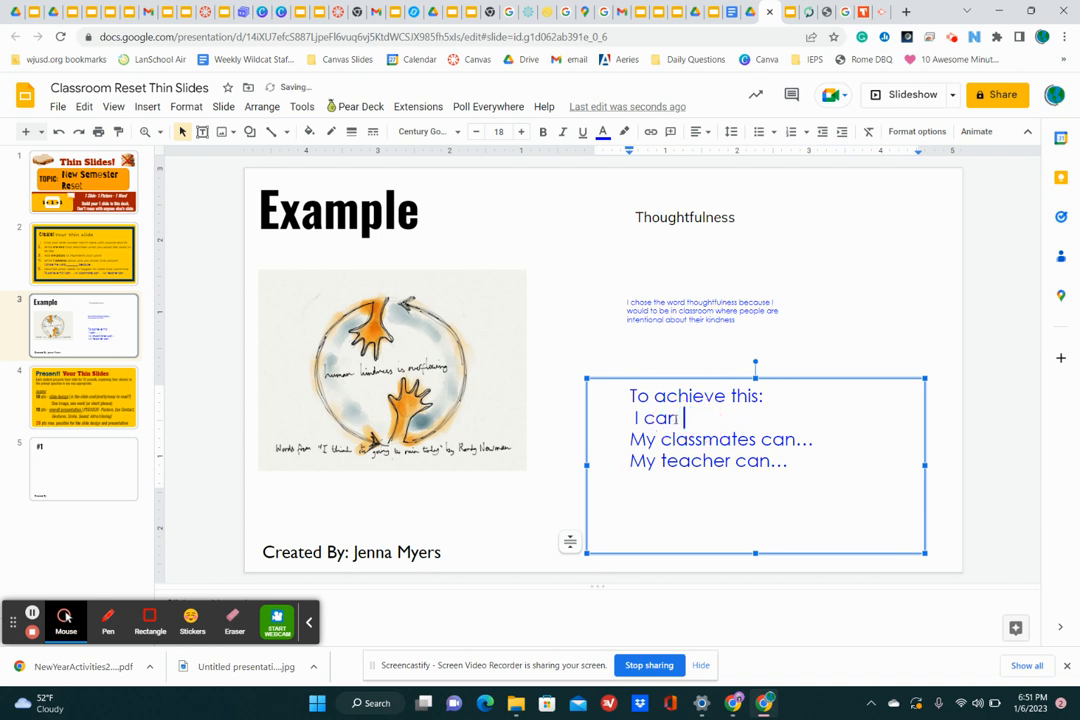
Finish the 'I can' line: help my partners when they are stuck
{"action": "type", "text": "help m"}
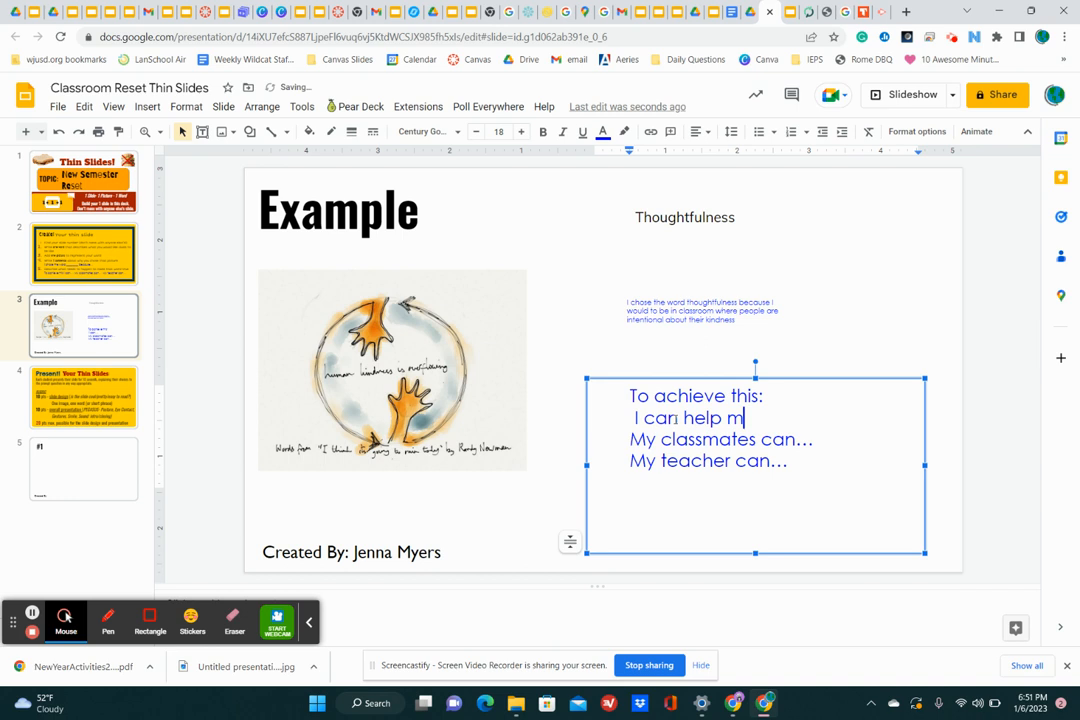
{"action": "type", "text": "y par"}
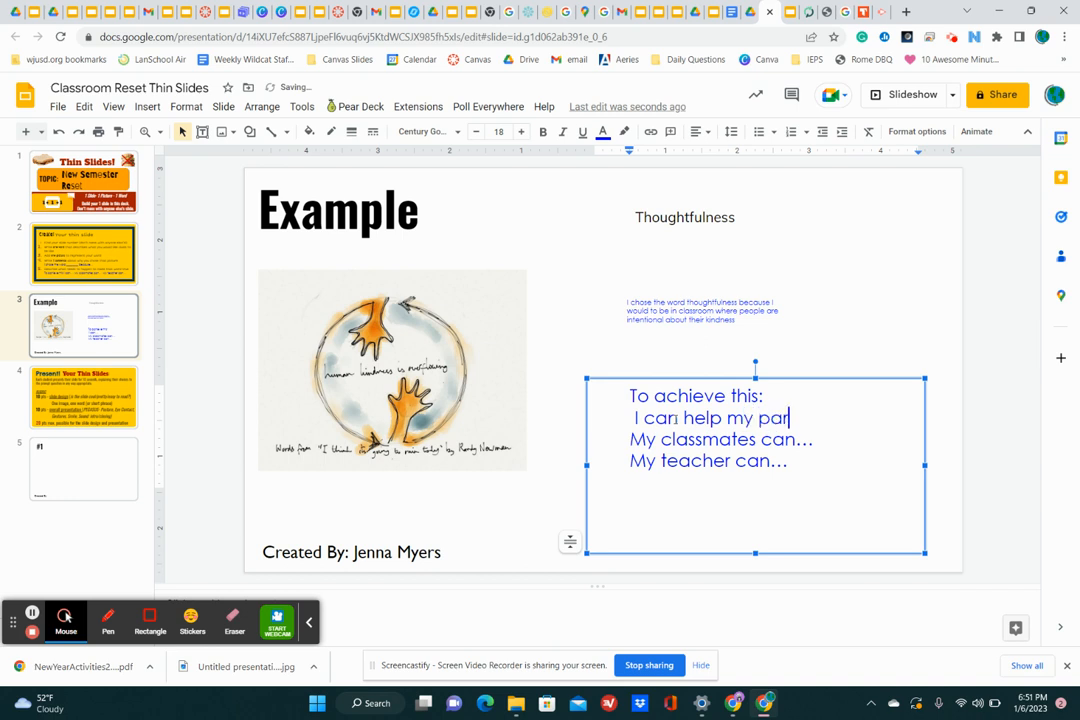
{"action": "type", "text": "e"}
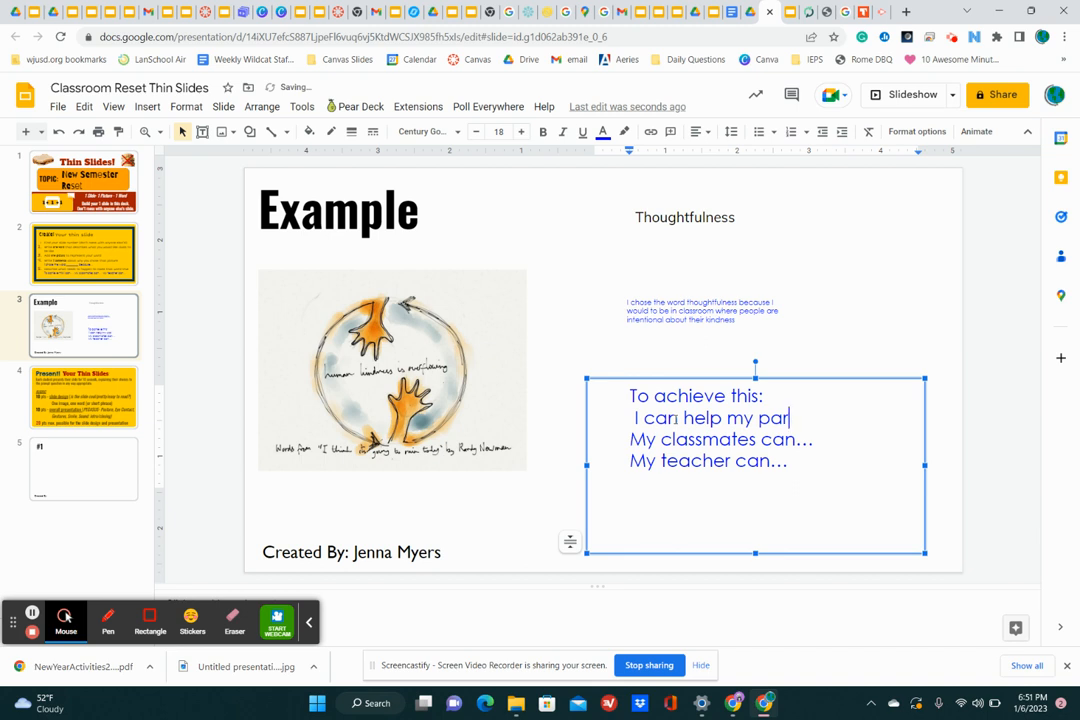
{"action": "type", "text": "tners"}
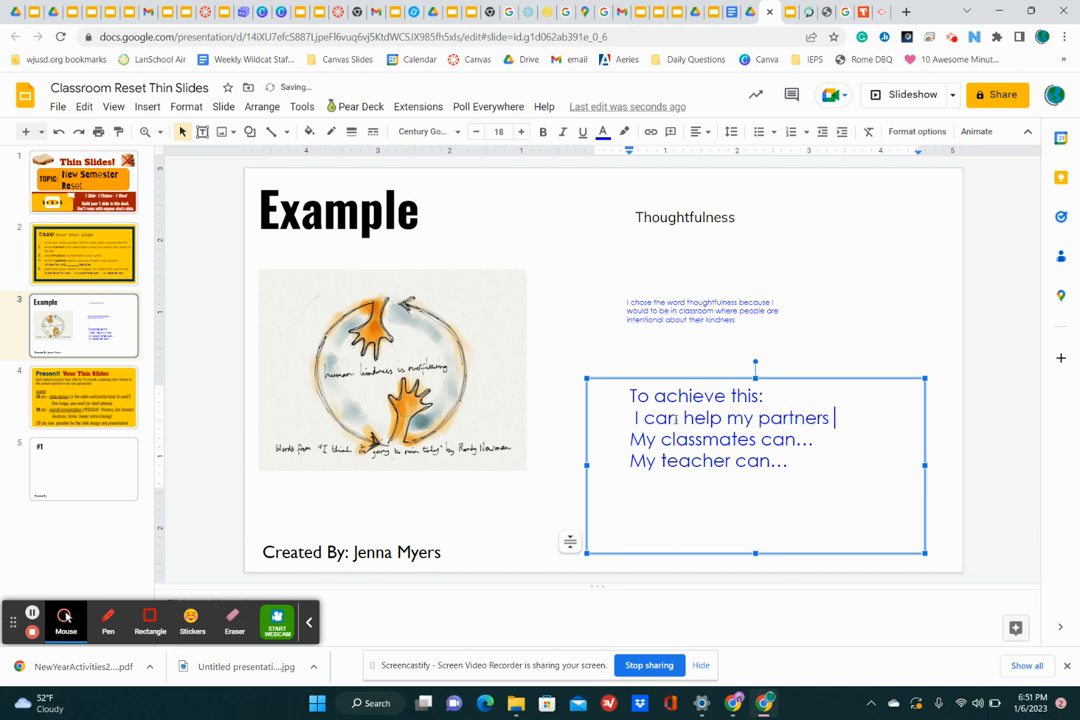
{"action": "type", "text": "w"}
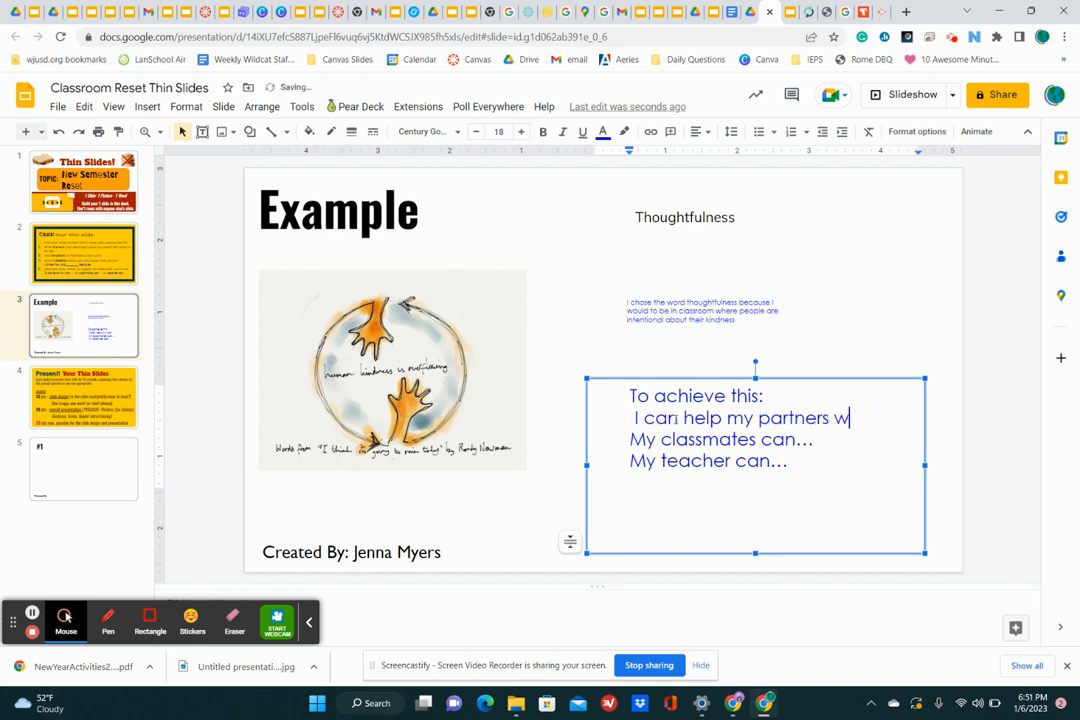
{"action": "type", "text": "hen they a"}
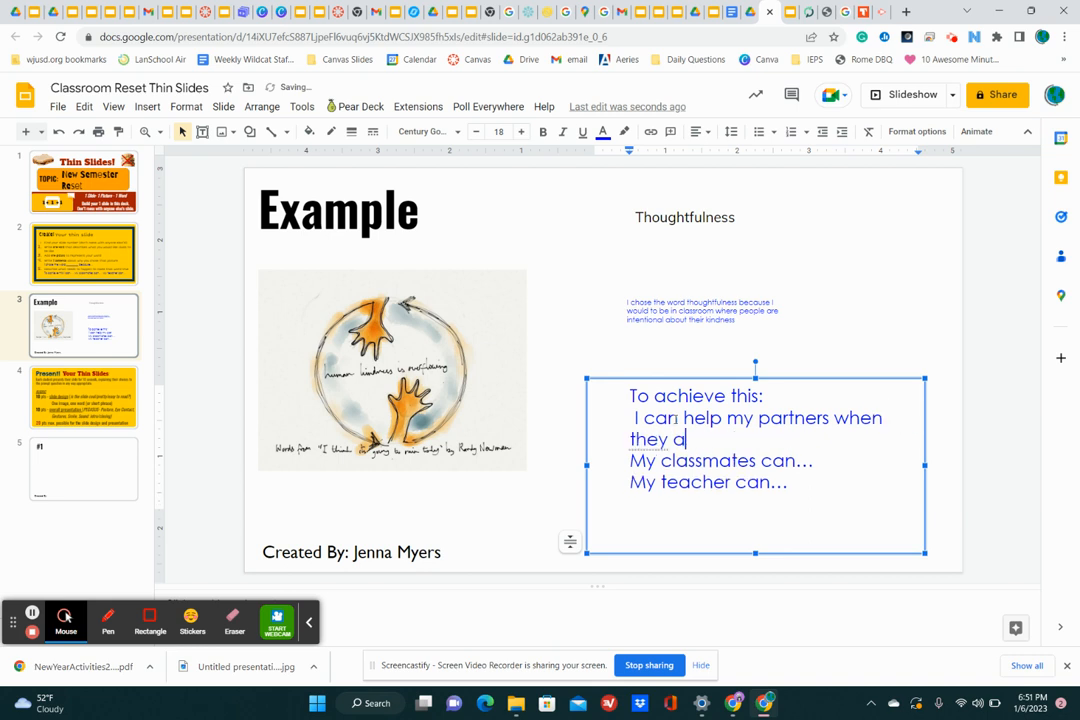
{"action": "type", "text": "re stuck."}
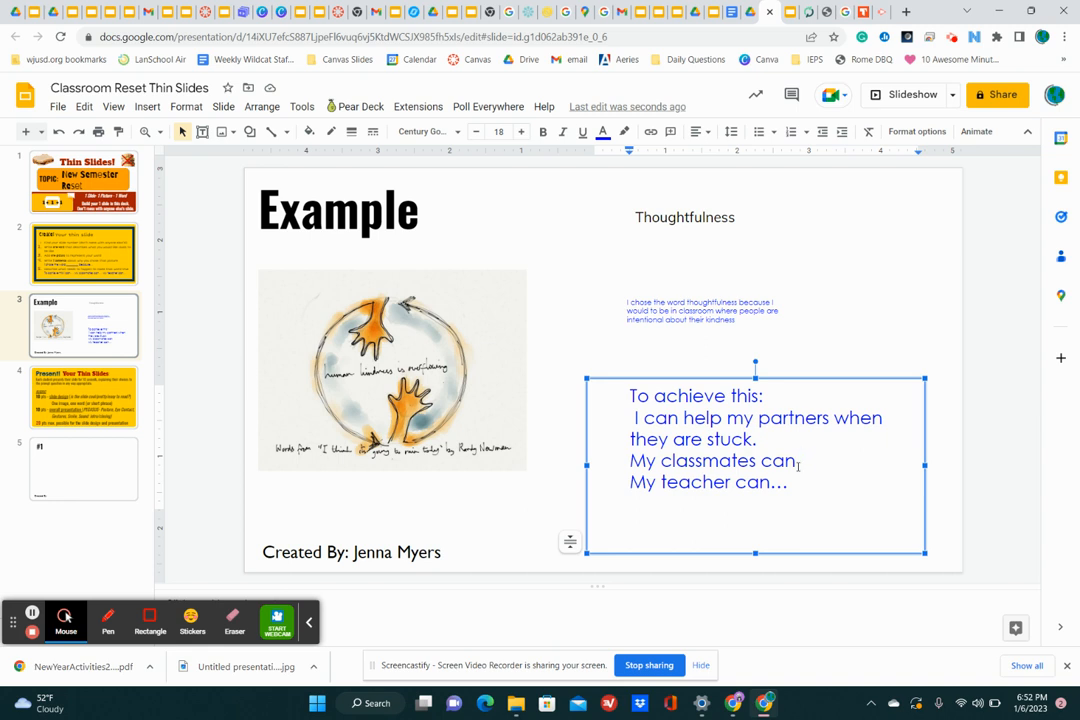
Finish the classmates cheering line and the teacher assigning group work line, then select the list
{"action": "type", "text": "cheer others on whe"}
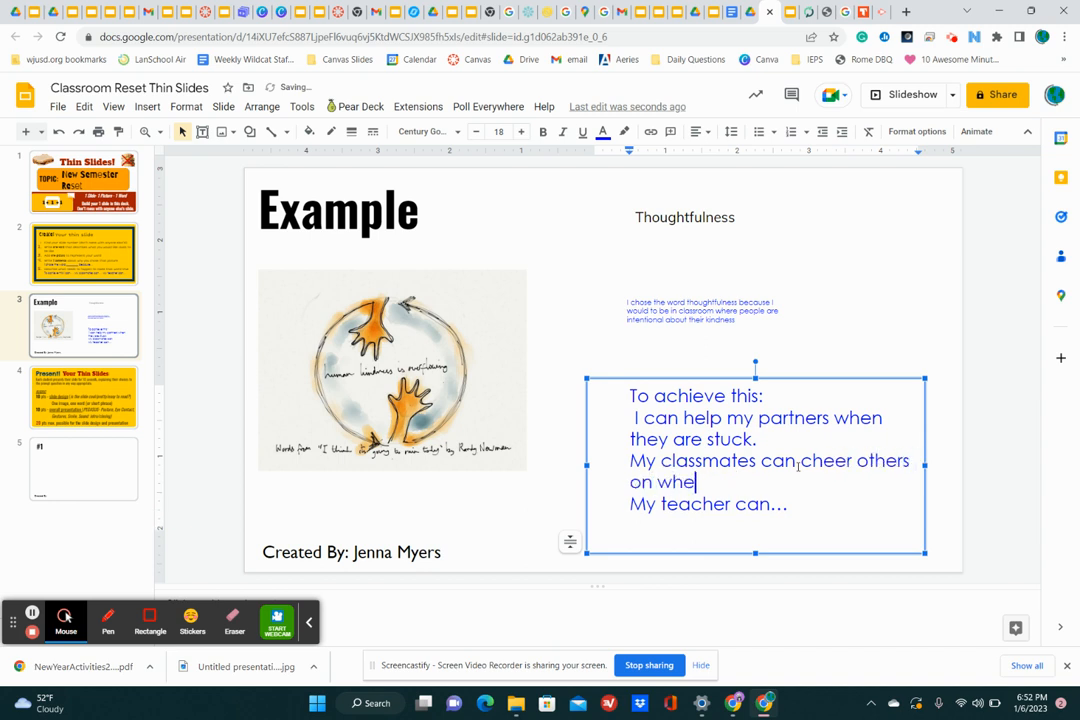
{"action": "type", "text": "n they are"}
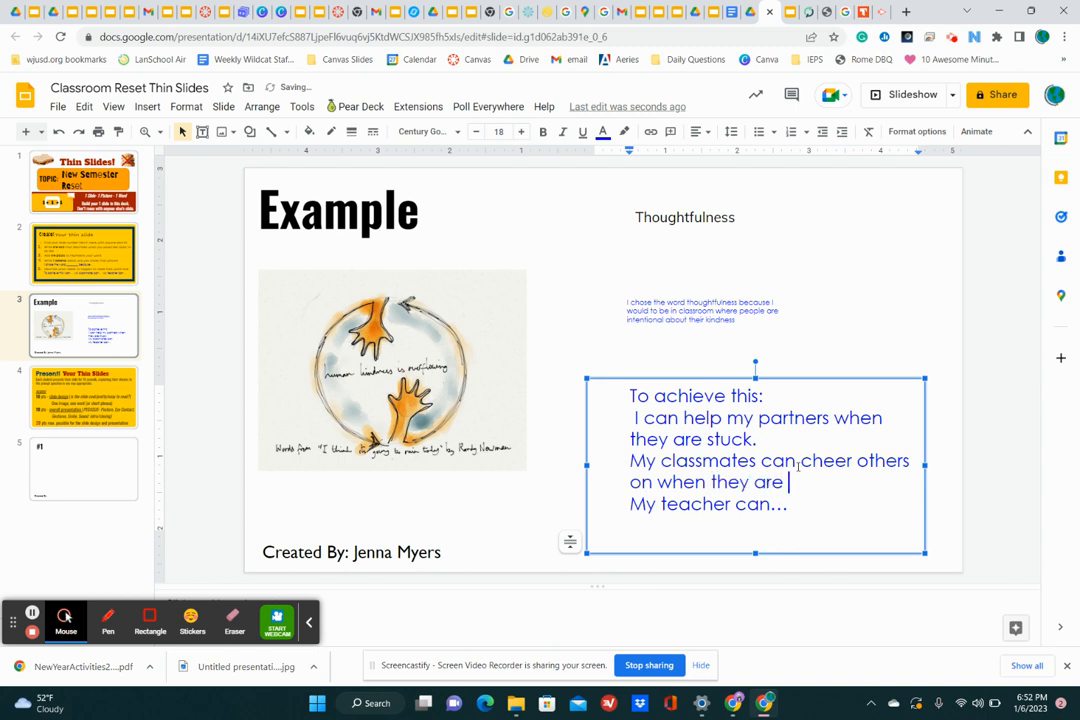
{"action": "type", "text": "doing something good"}
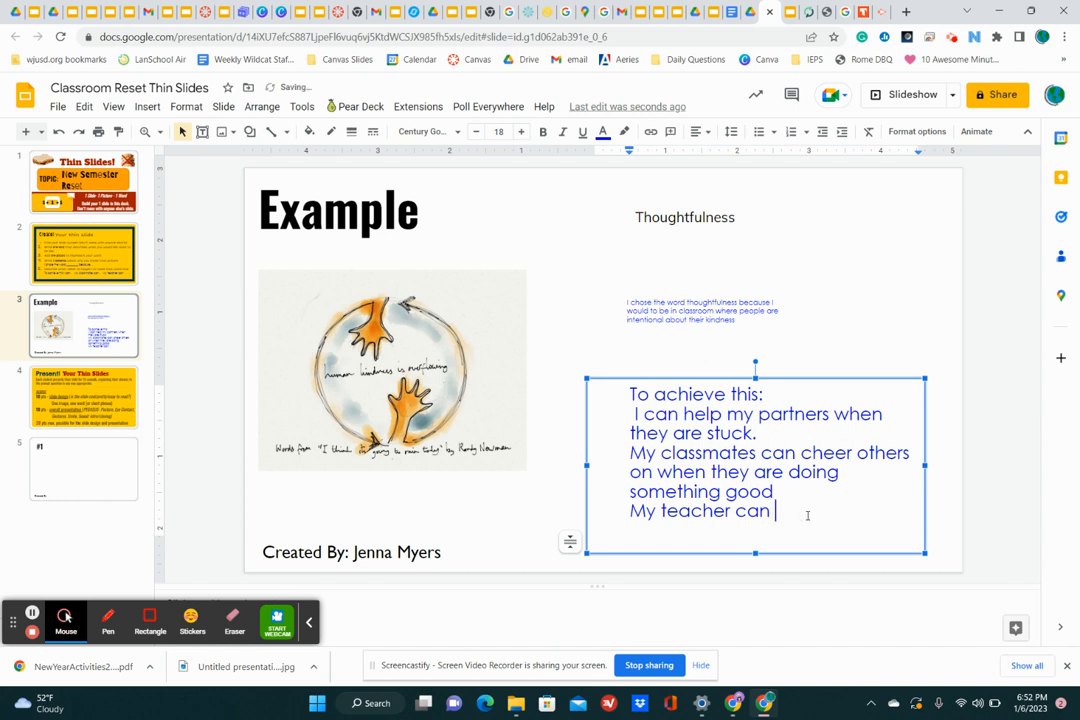
{"action": "type", "text": "assign"}
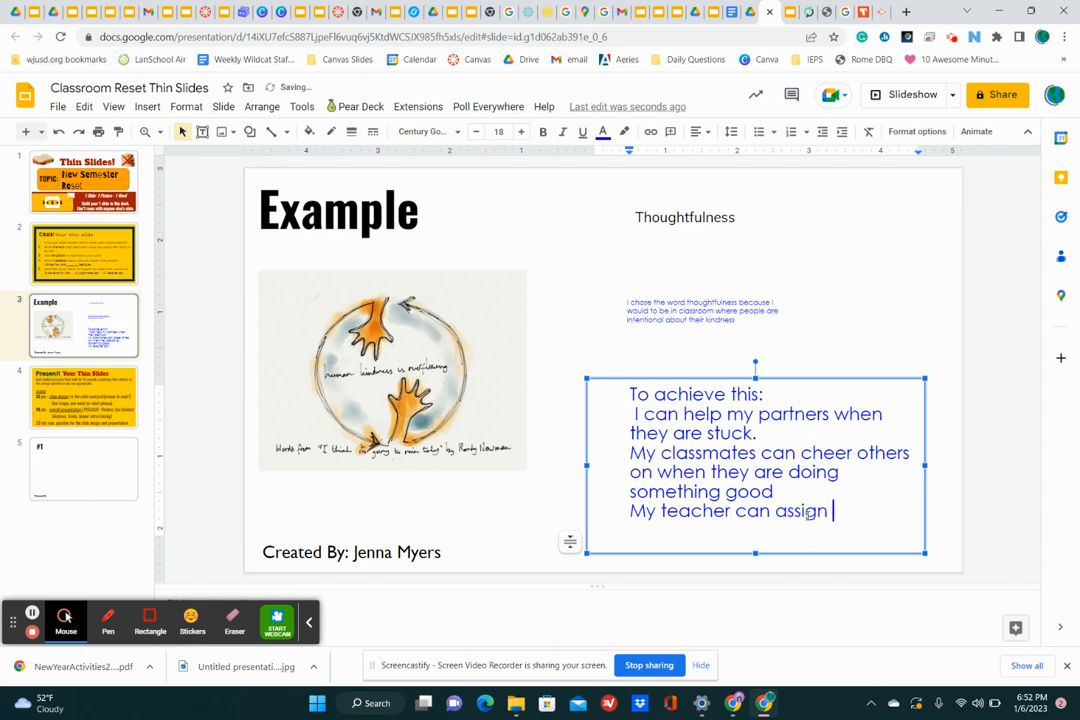
{"action": "type", "text": "work"}
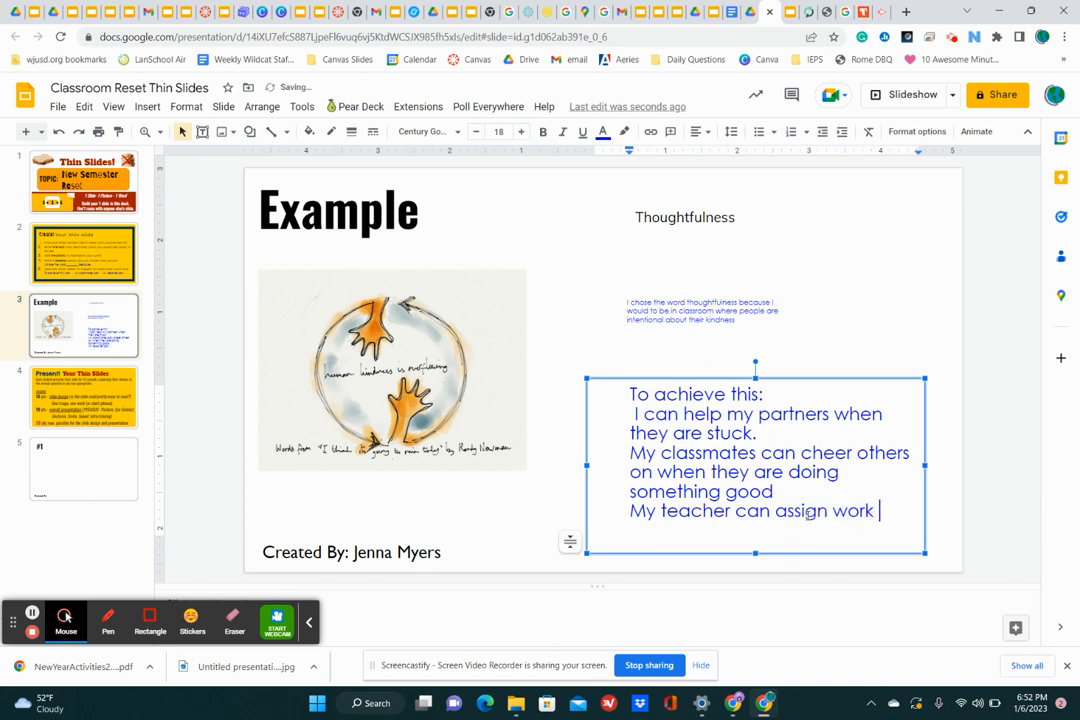
{"action": "type", "text": "that can b"}
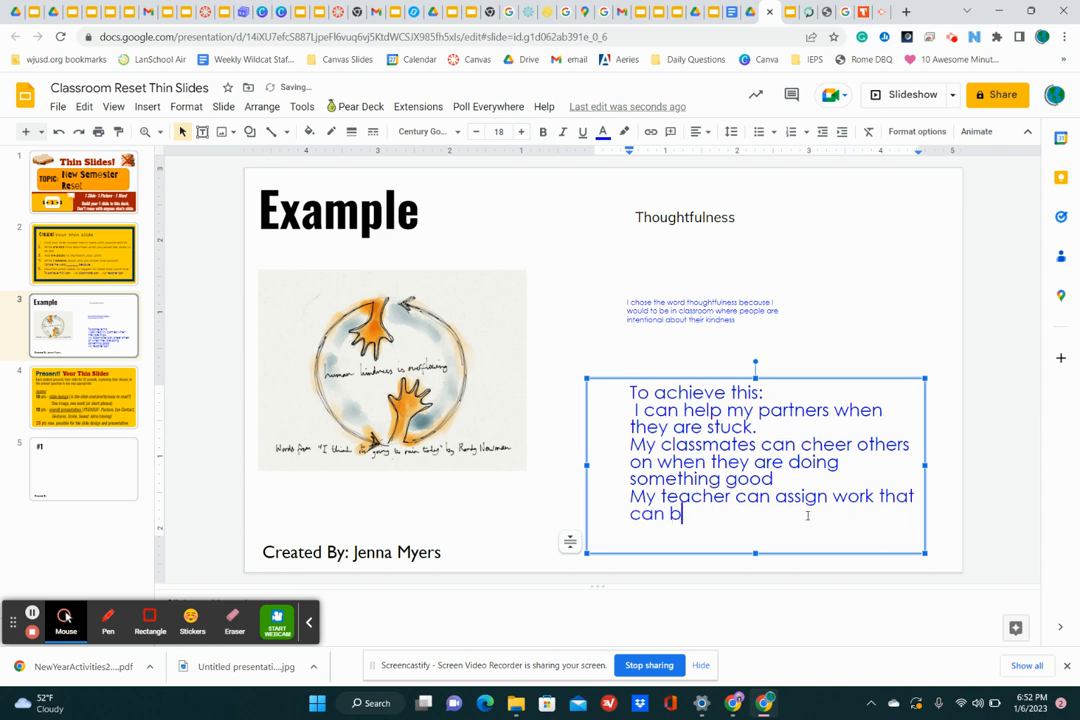
{"action": "type", "text": "e done in groups."}
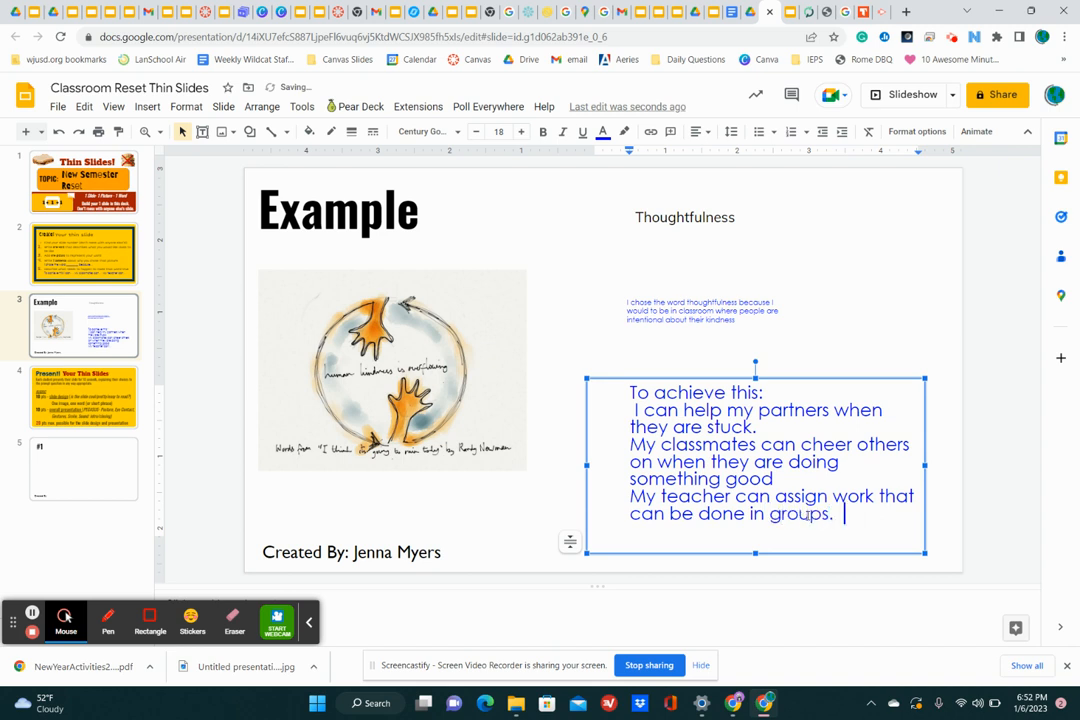
{"action": "left_click_drag", "start_coordinate": [630, 410], "coordinate": [832, 512]}
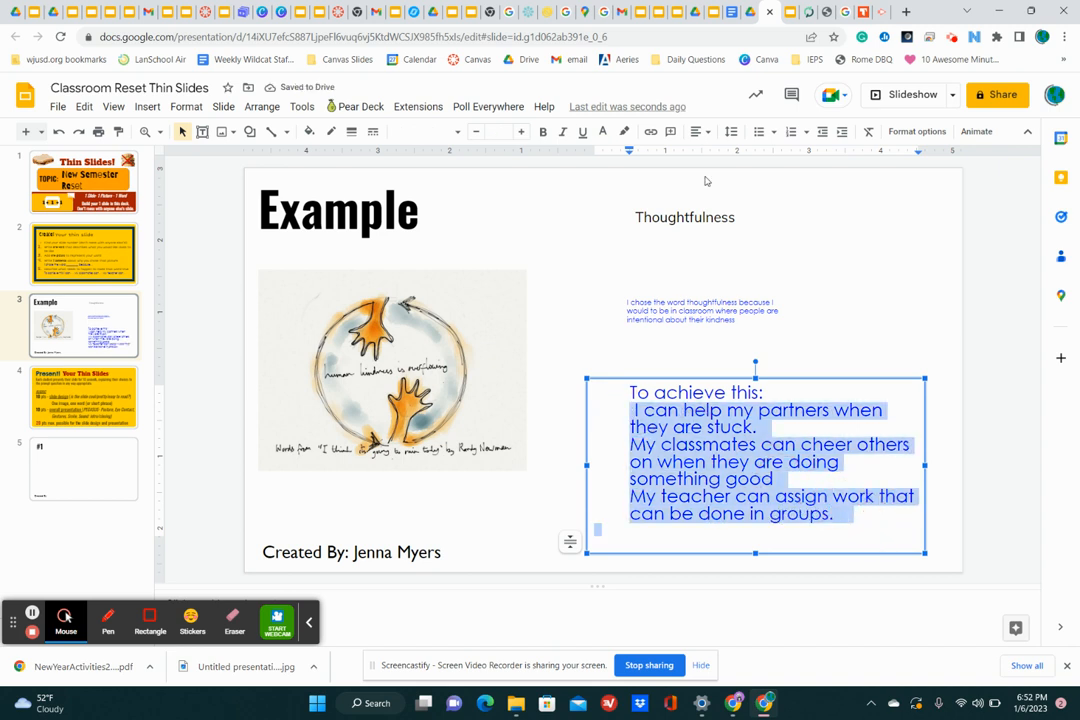
Format the three 'To achieve this' lines as a bulleted list
{"action": "left_click", "coordinate": [772, 132]}
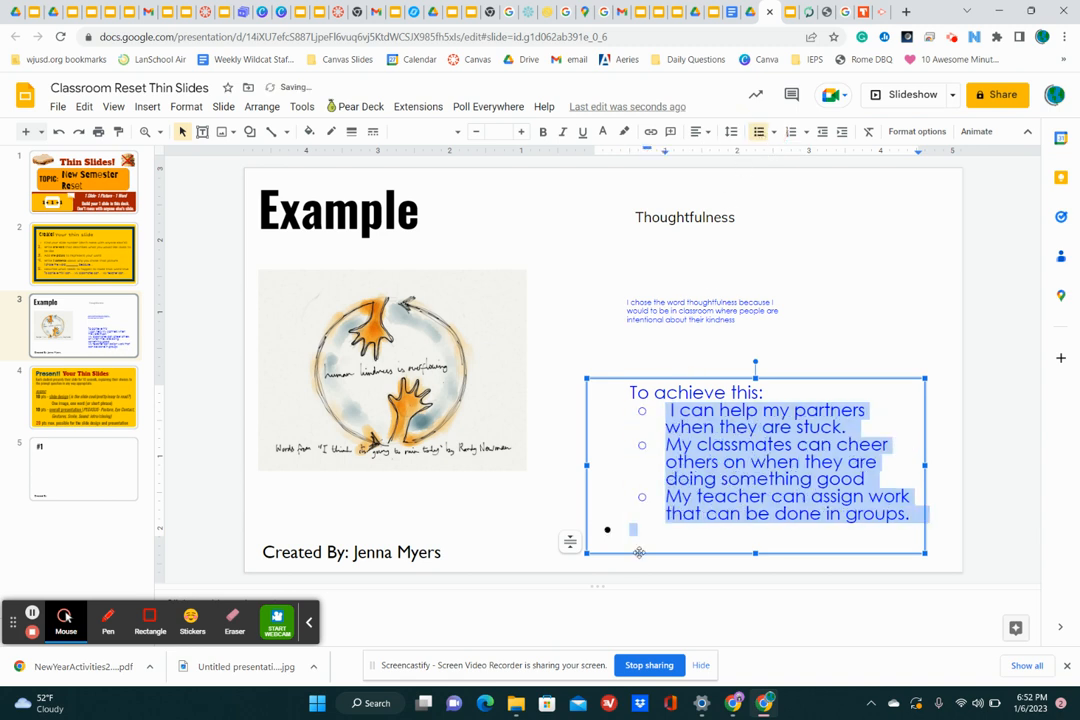
{"action": "left_click", "coordinate": [594, 528]}
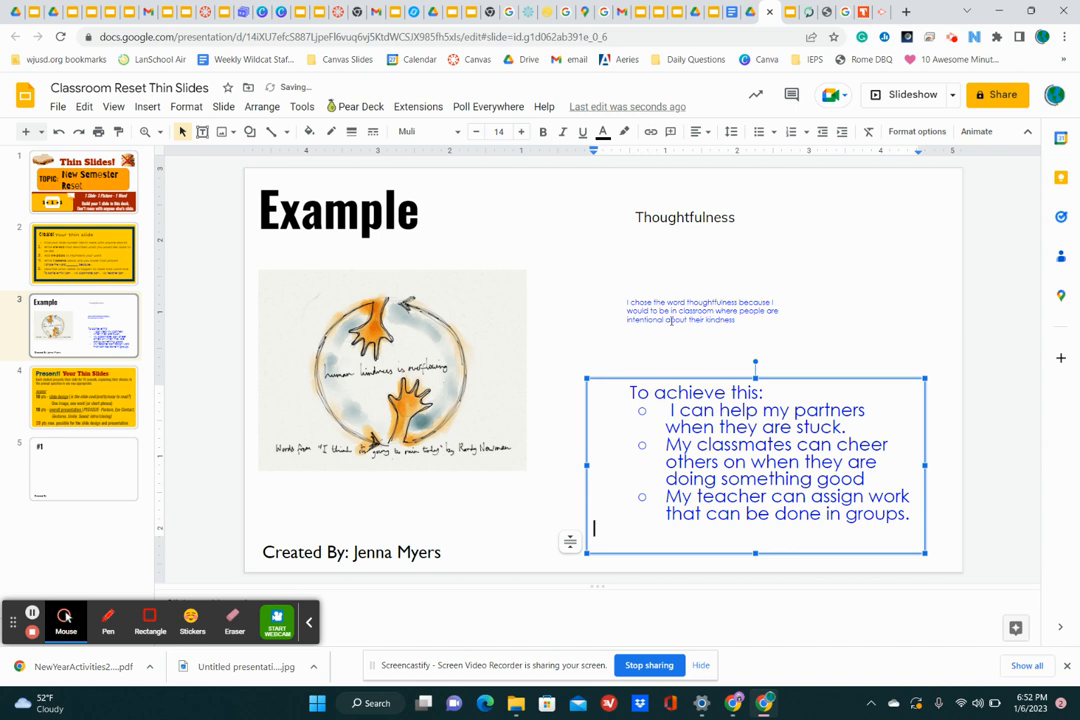
{"action": "mouse_move", "coordinate": [428, 288]}
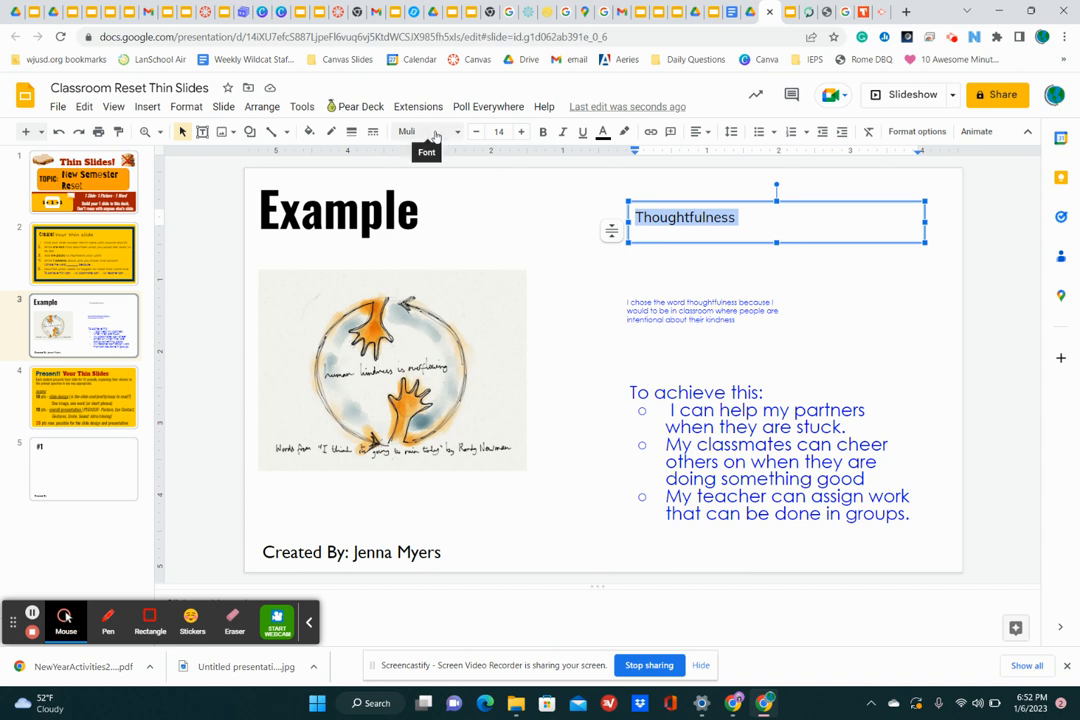
Restyle 'Thoughtfulness' in Special Elite font, larger and purple
{"action": "left_click", "coordinate": [420, 132]}
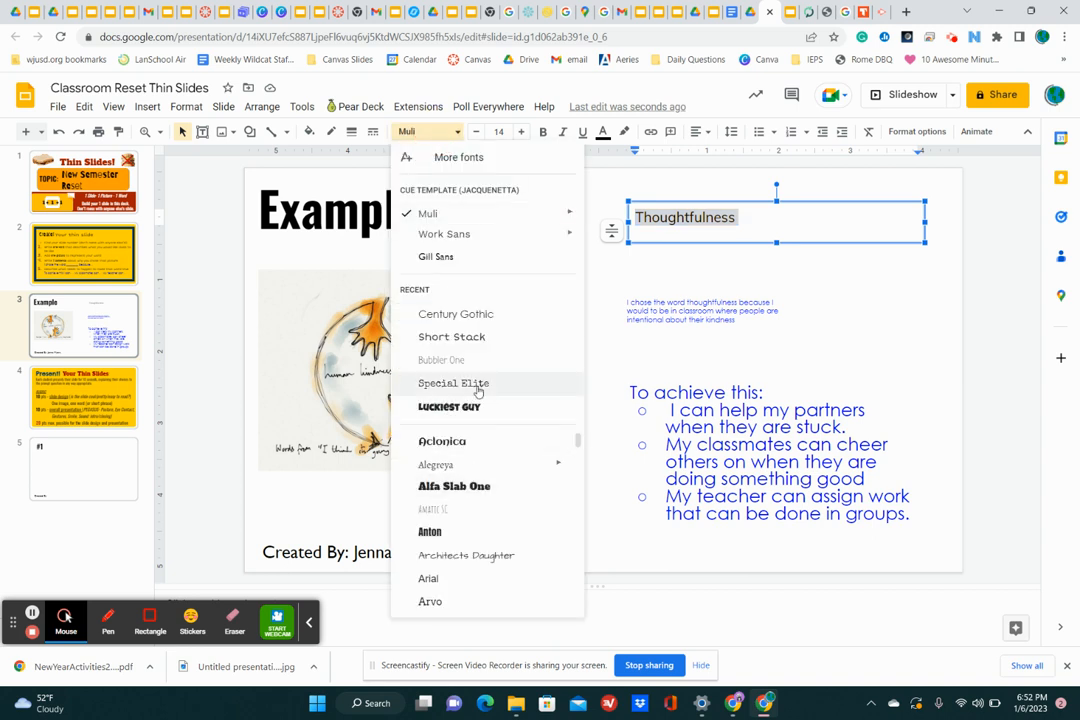
{"action": "left_click", "coordinate": [452, 384]}
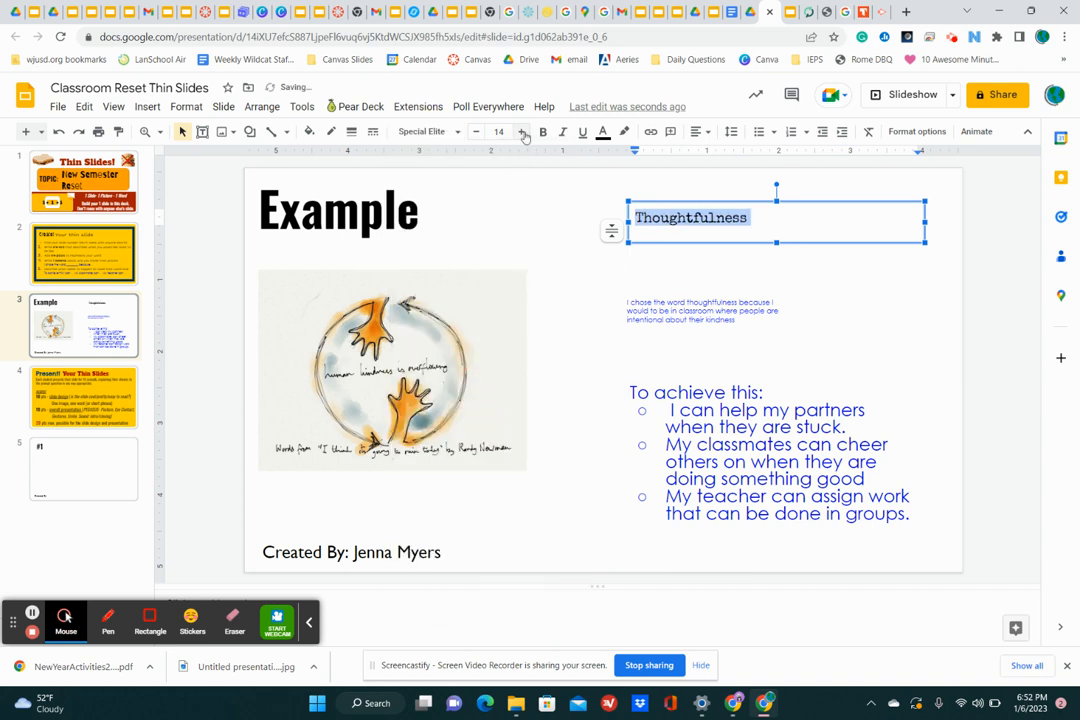
{"action": "left_click", "coordinate": [520, 132]}
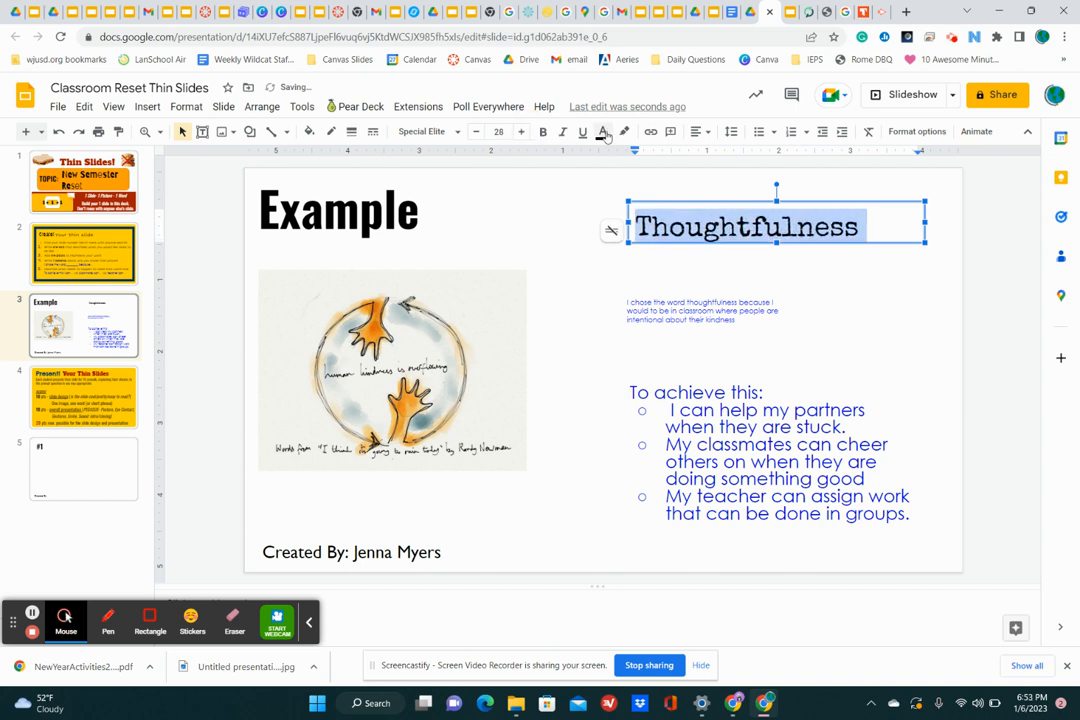
{"action": "left_click", "coordinate": [602, 132]}
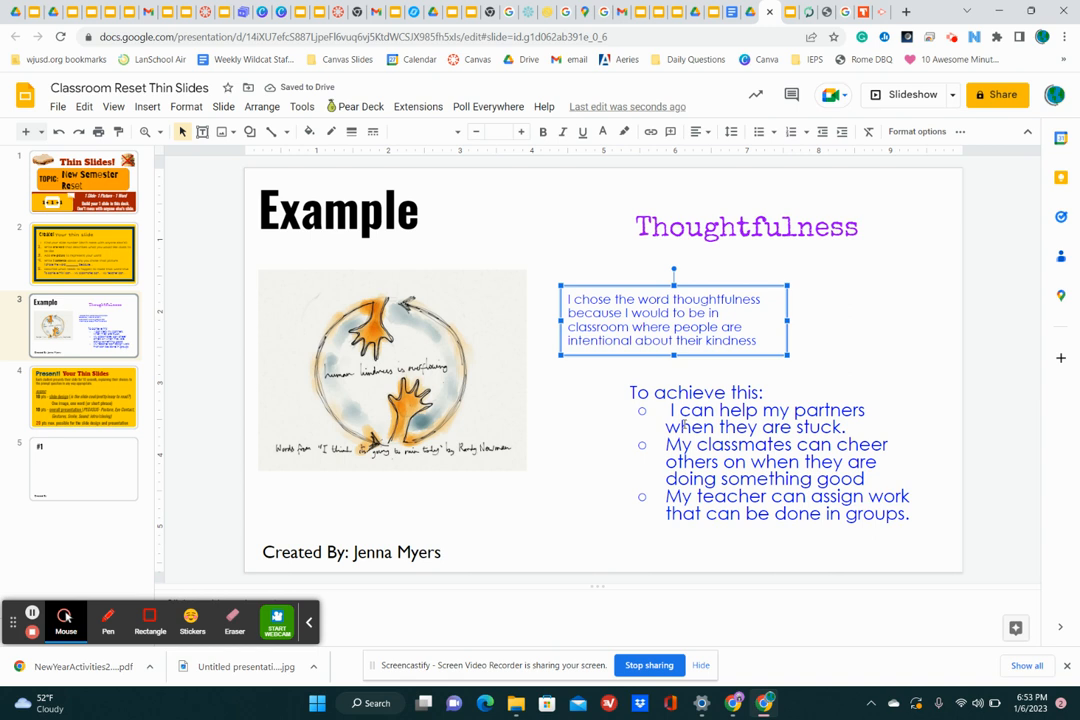
{"action": "mouse_move", "coordinate": [332, 464]}
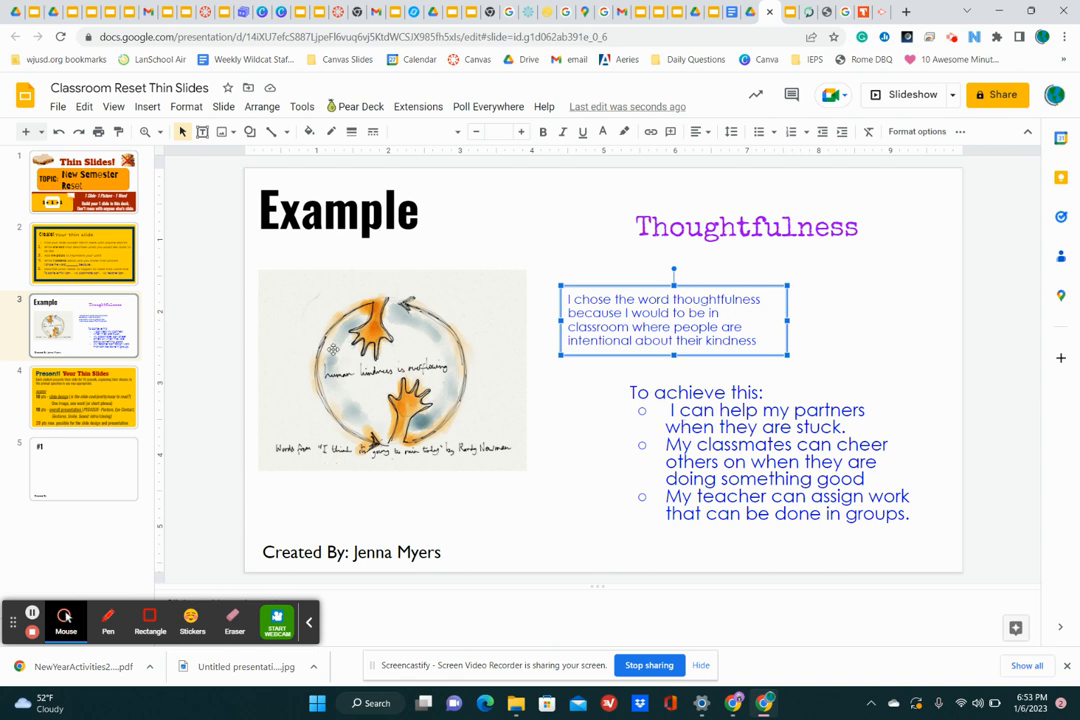
{"action": "mouse_move", "coordinate": [70, 396]}
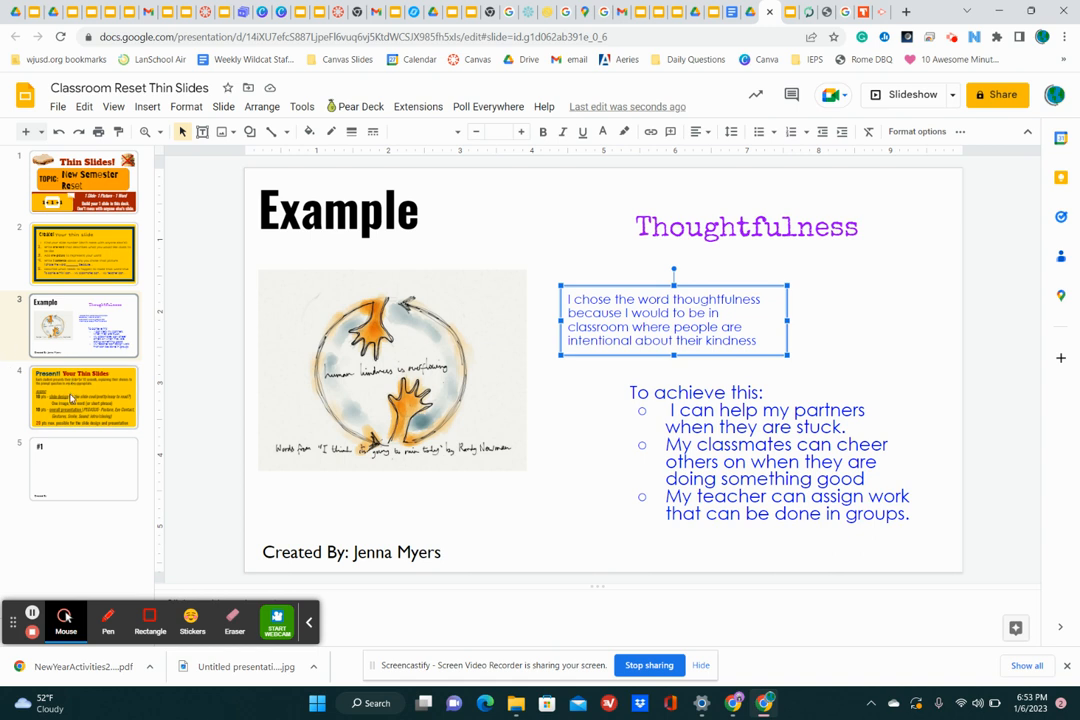
Switch to the fourth slide, the Present! Your Thin Slides rubric
{"action": "left_click", "coordinate": [84, 396]}
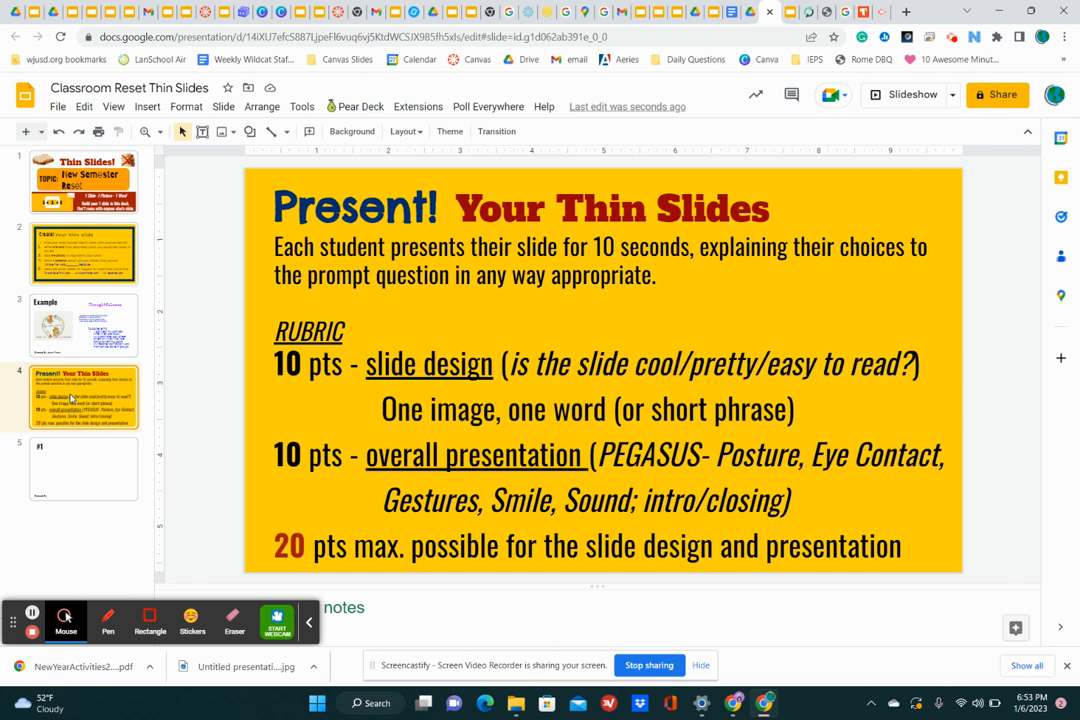
{"action": "mouse_move", "coordinate": [592, 378]}
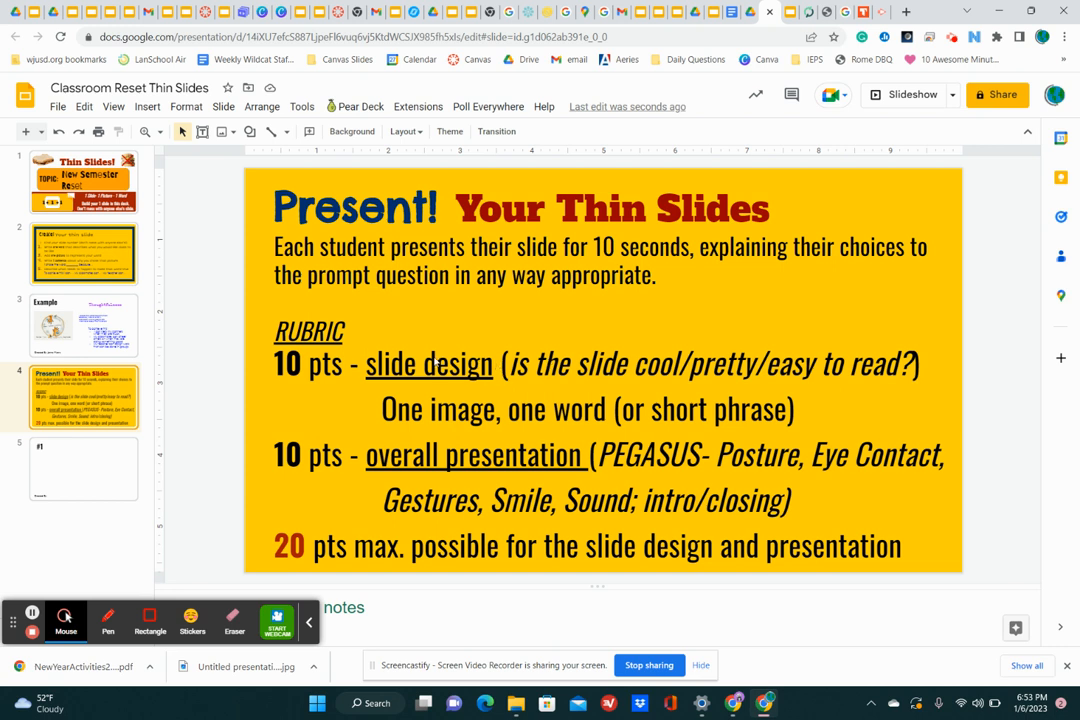
{"action": "mouse_move", "coordinate": [516, 378]}
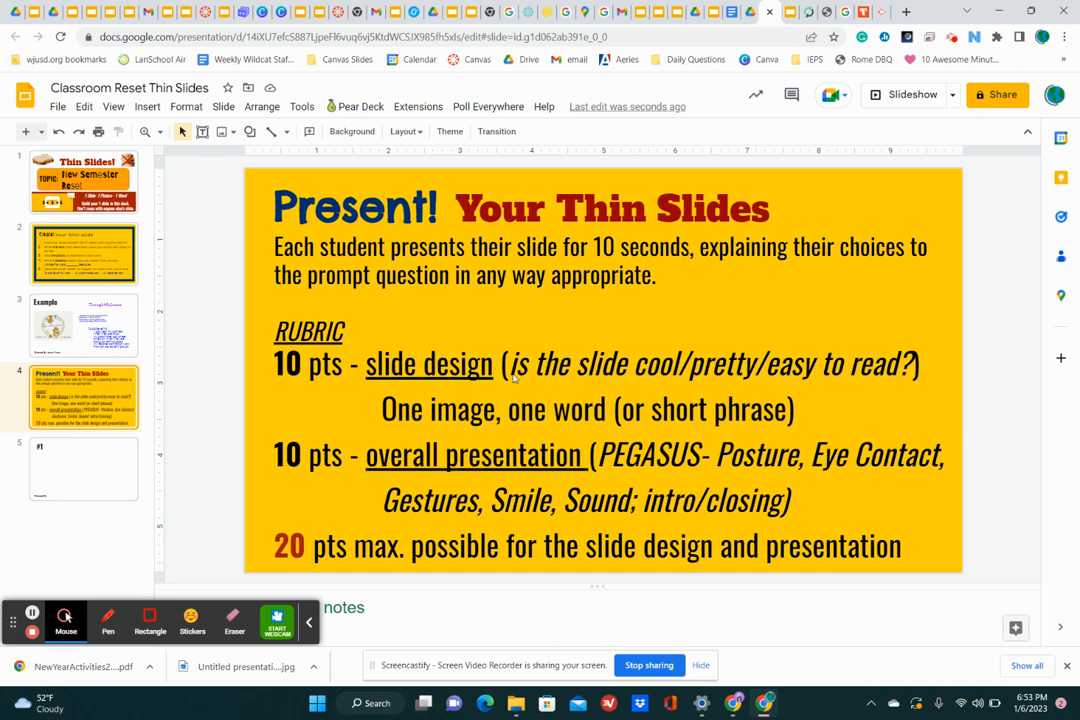
{"action": "mouse_move", "coordinate": [560, 380]}
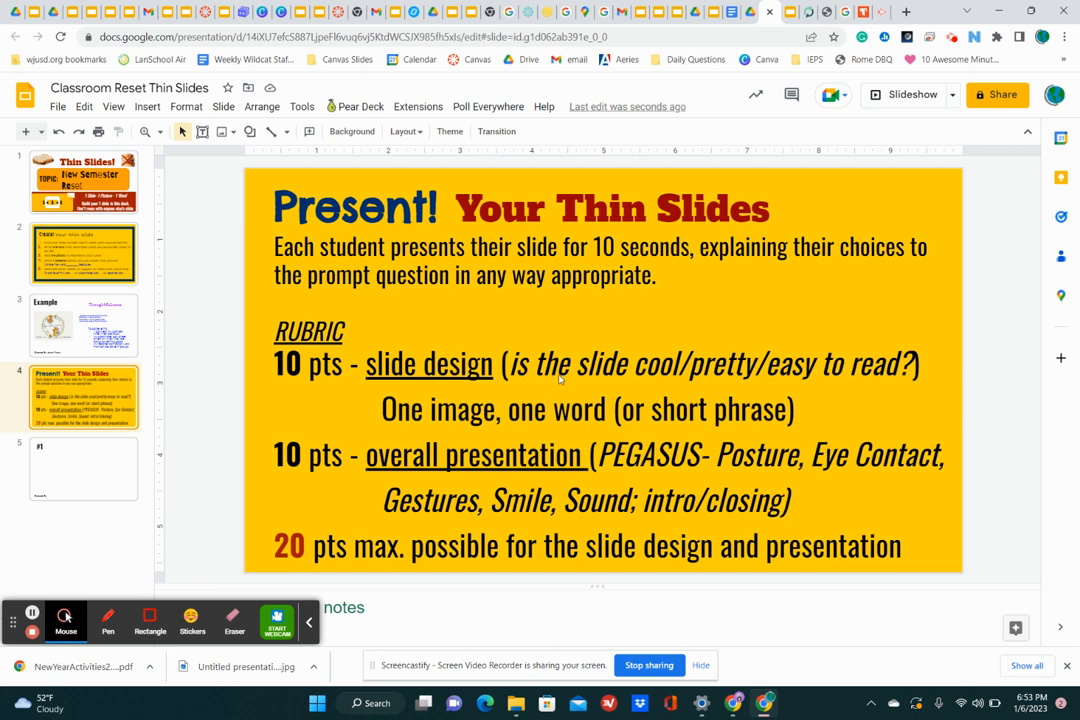
{"action": "mouse_move", "coordinate": [560, 384]}
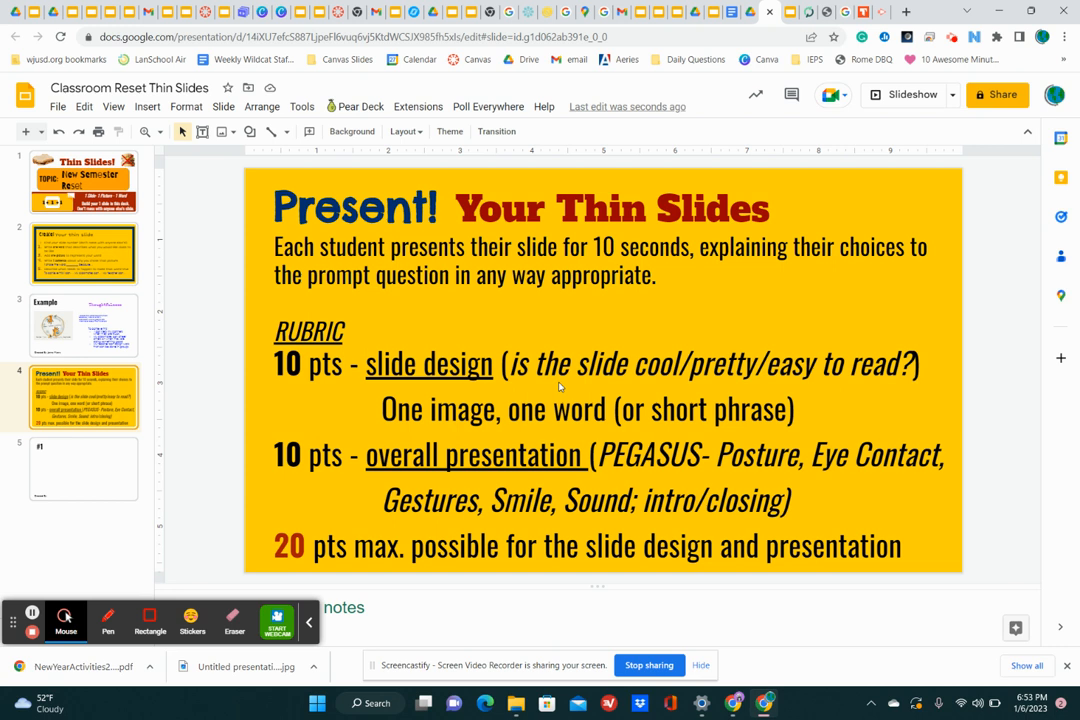
{"action": "mouse_move", "coordinate": [956, 180]}
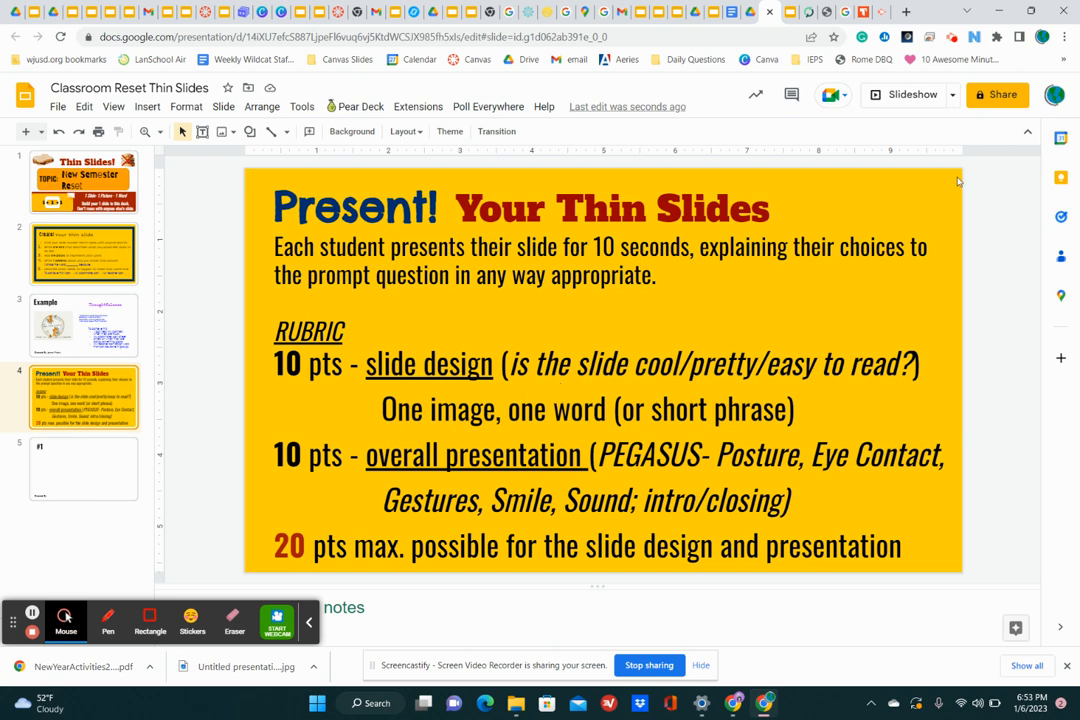